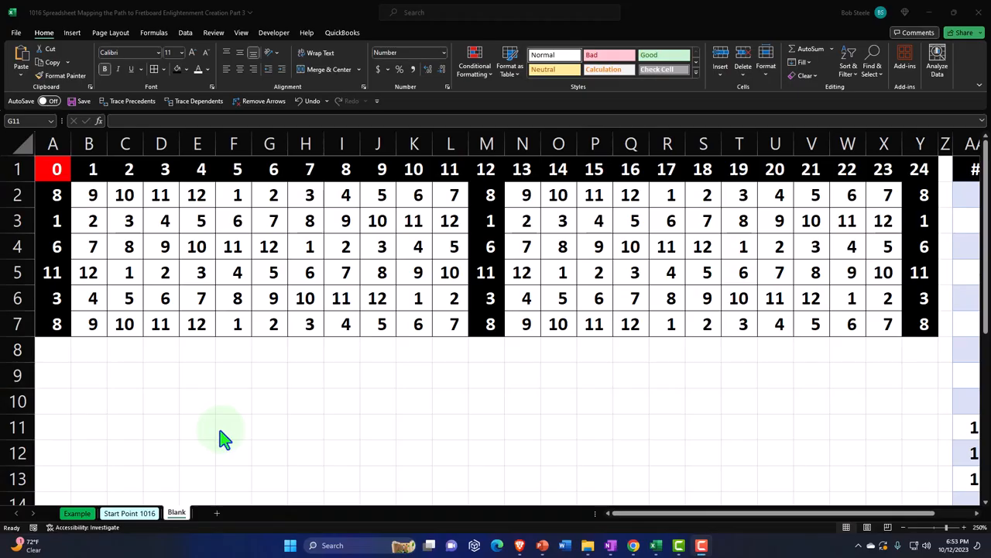
{"action": "mouse_move", "coordinate": [220, 439]}
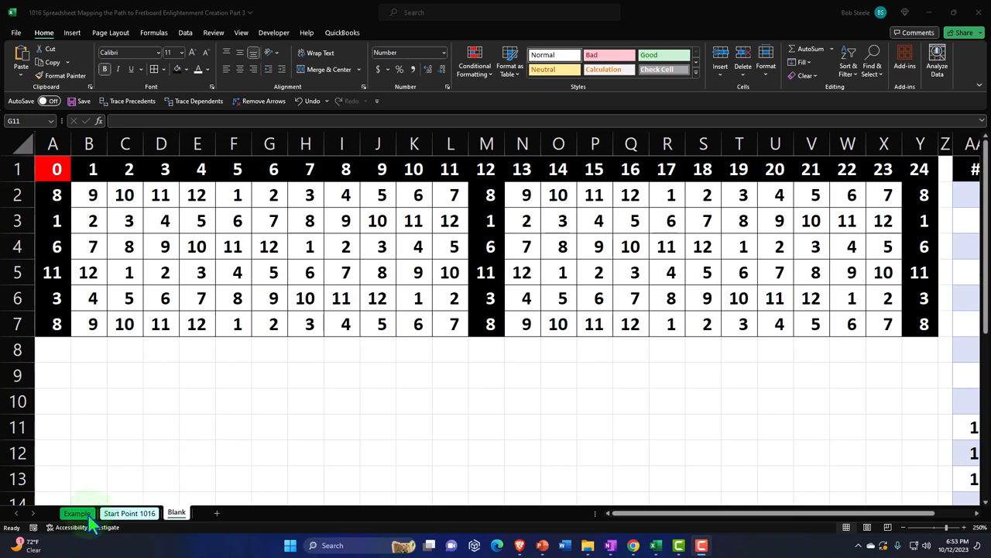
{"action": "mouse_move", "coordinate": [177, 512]}
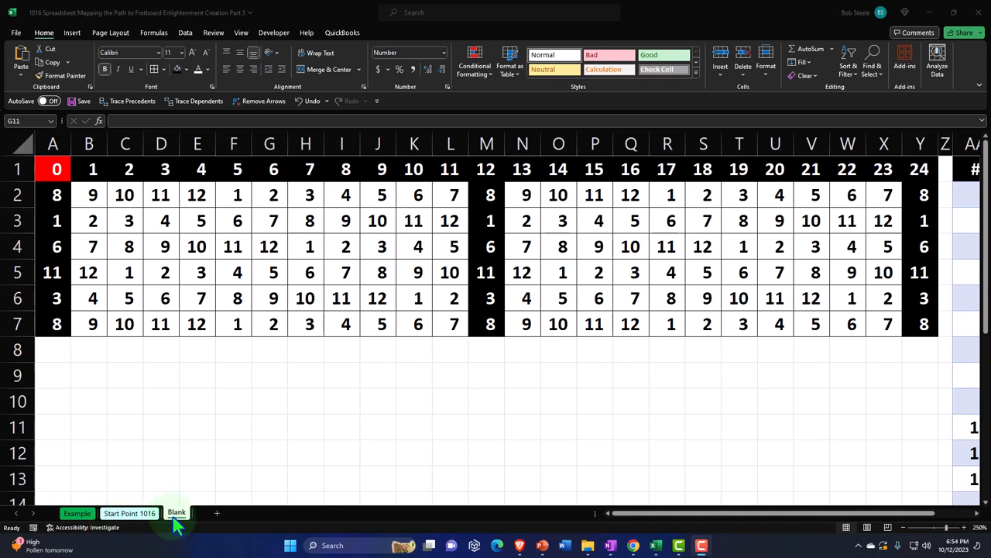
{"action": "mouse_move", "coordinate": [217, 476]}
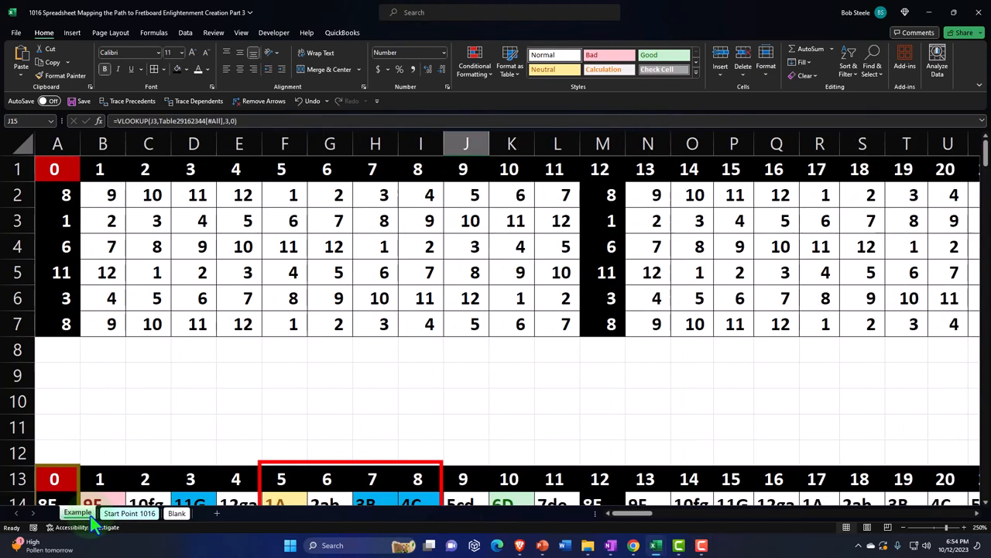
{"action": "mouse_move", "coordinate": [168, 395]}
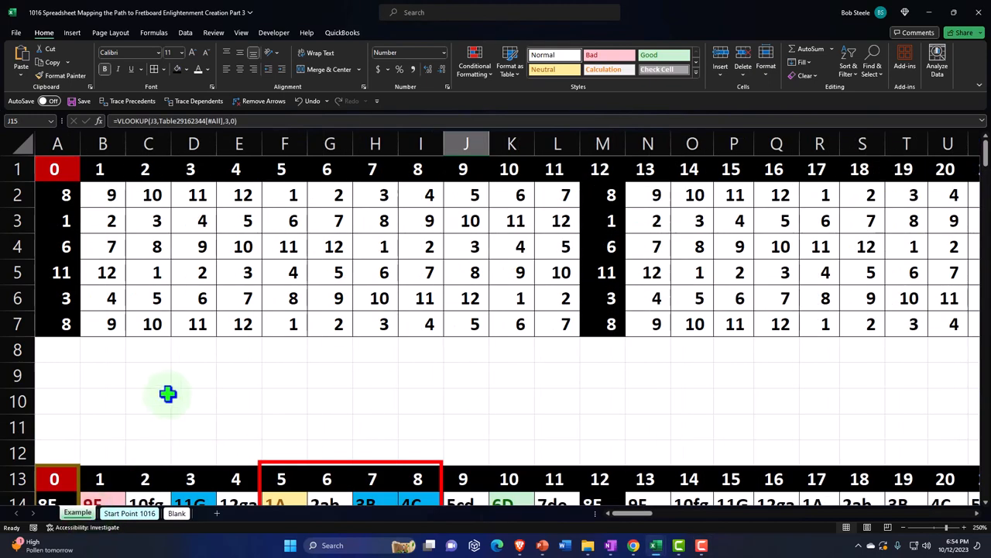
{"action": "scroll", "scroll_direction": "down", "scroll_amount": 3}
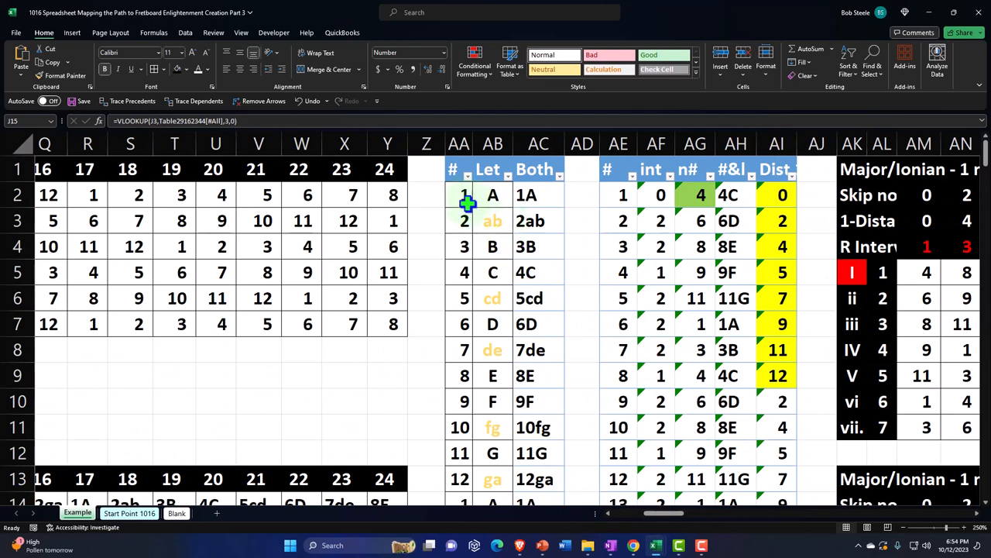
{"action": "mouse_move", "coordinate": [467, 237]}
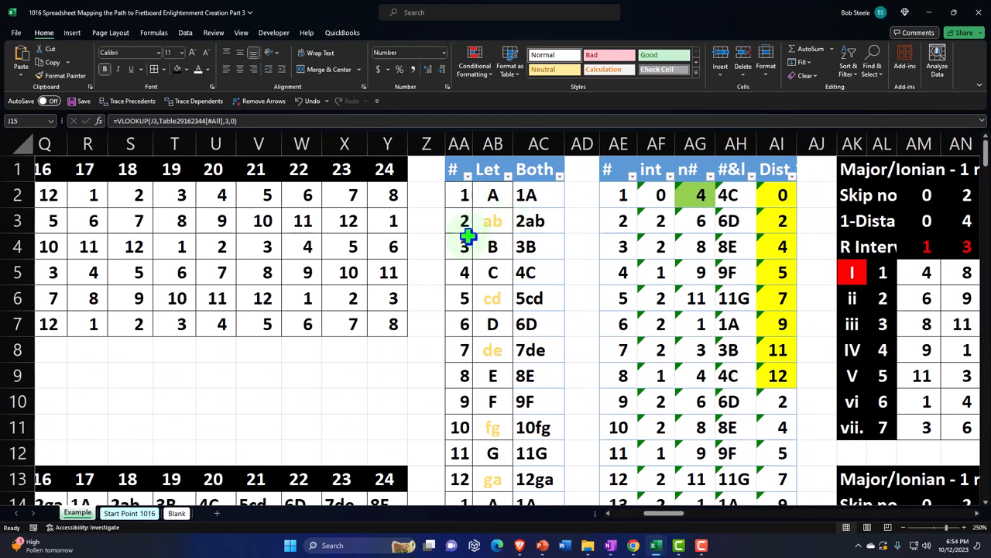
{"action": "left_click", "coordinate": [527, 194]}
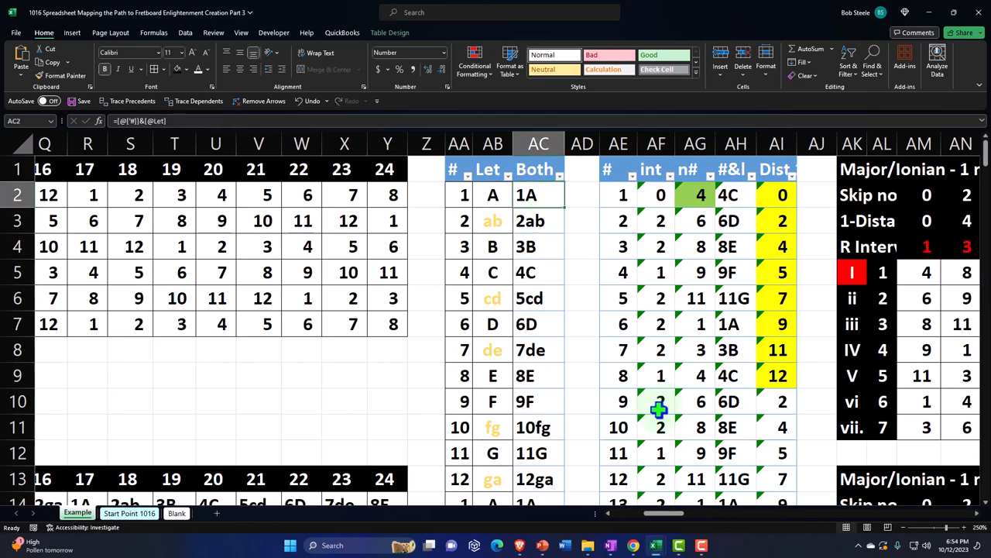
{"action": "scroll", "scroll_direction": "left", "scroll_amount": 3}
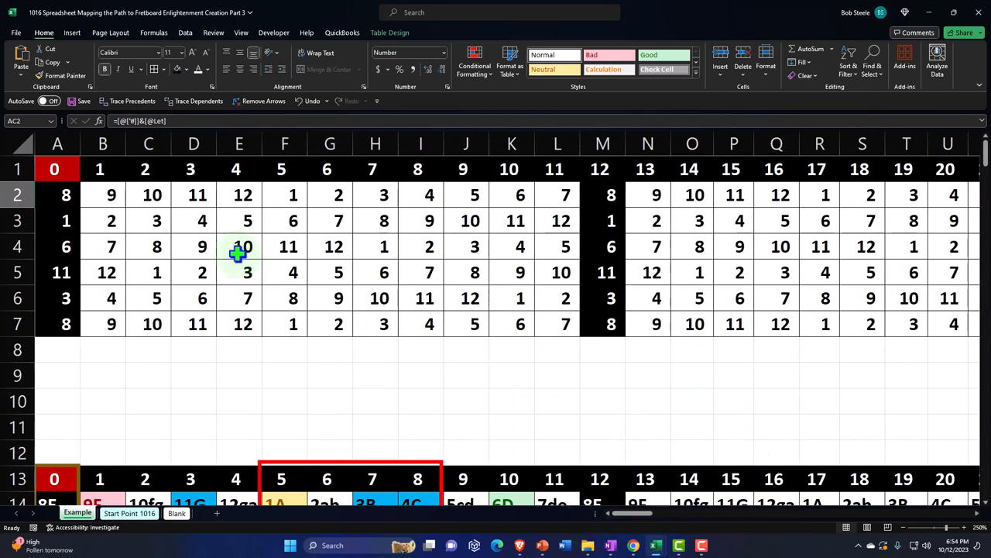
{"action": "left_click", "coordinate": [102, 194]}
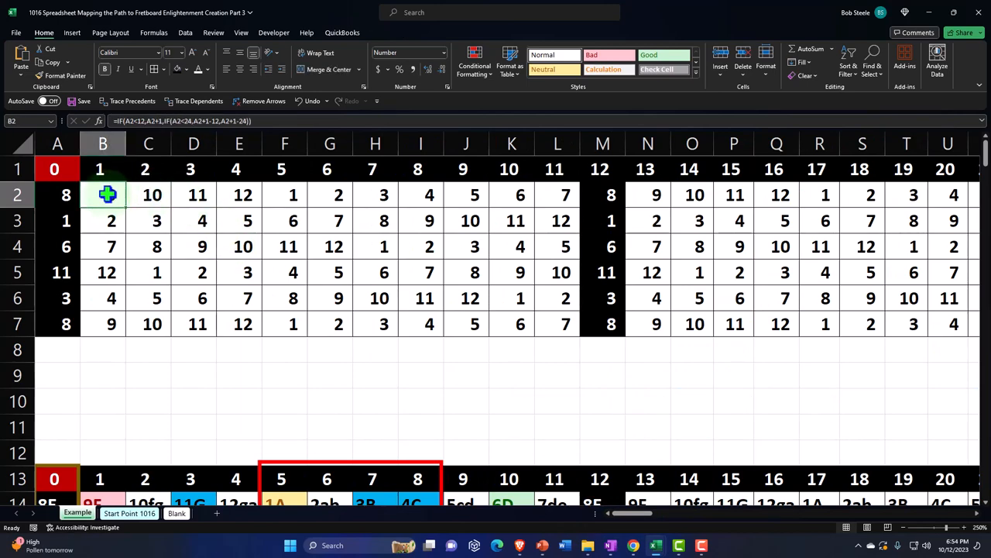
{"action": "scroll", "scroll_direction": "down", "scroll_amount": 3}
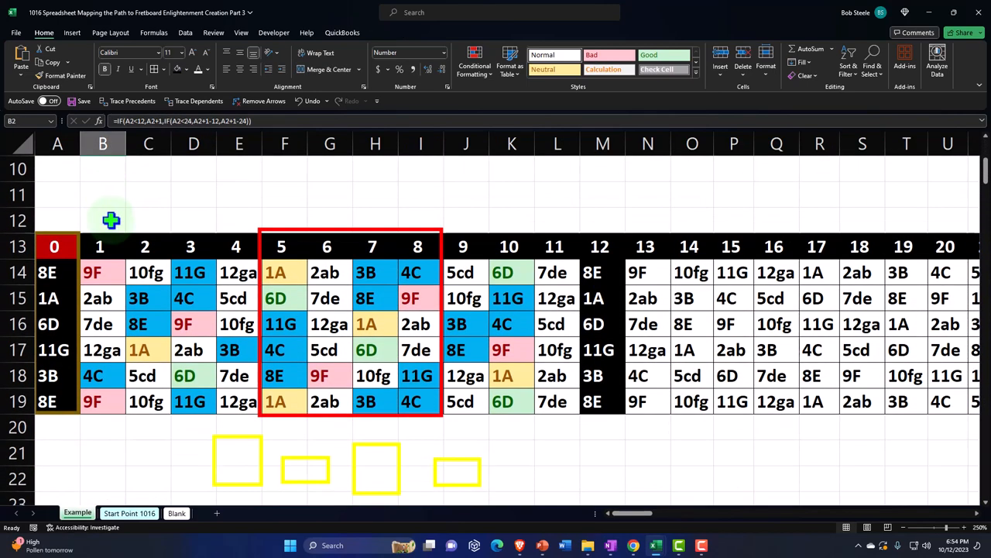
{"action": "left_click", "coordinate": [102, 246]}
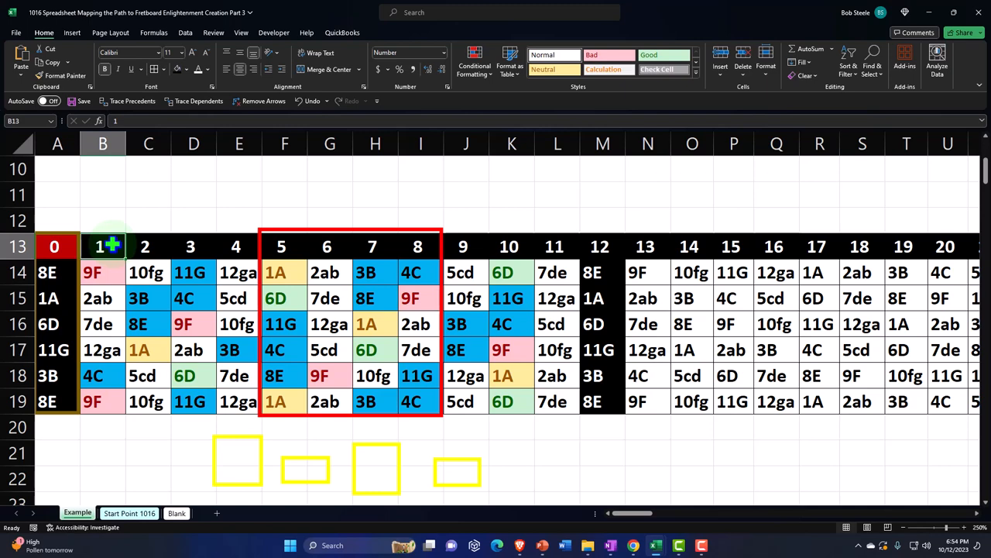
{"action": "mouse_move", "coordinate": [115, 272]}
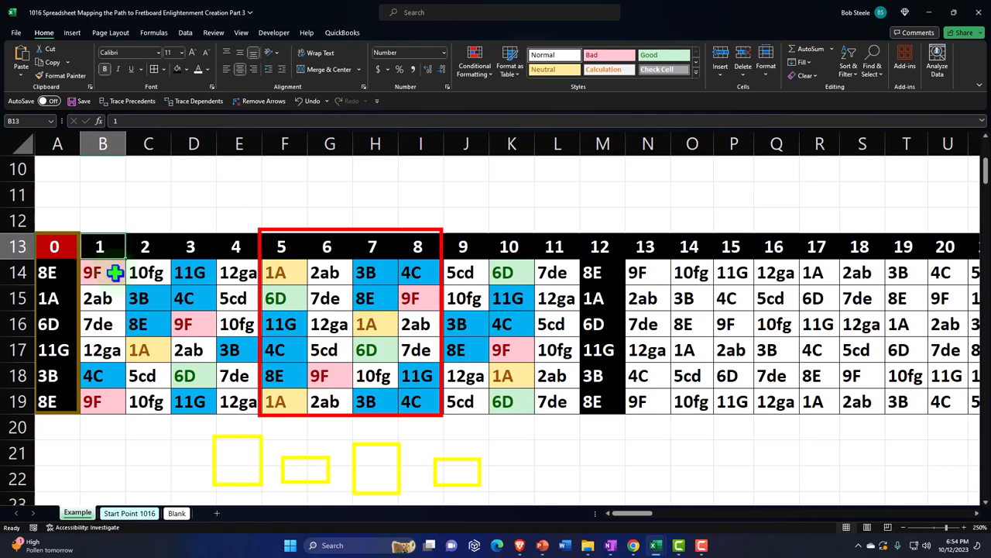
{"action": "left_click", "coordinate": [102, 272]}
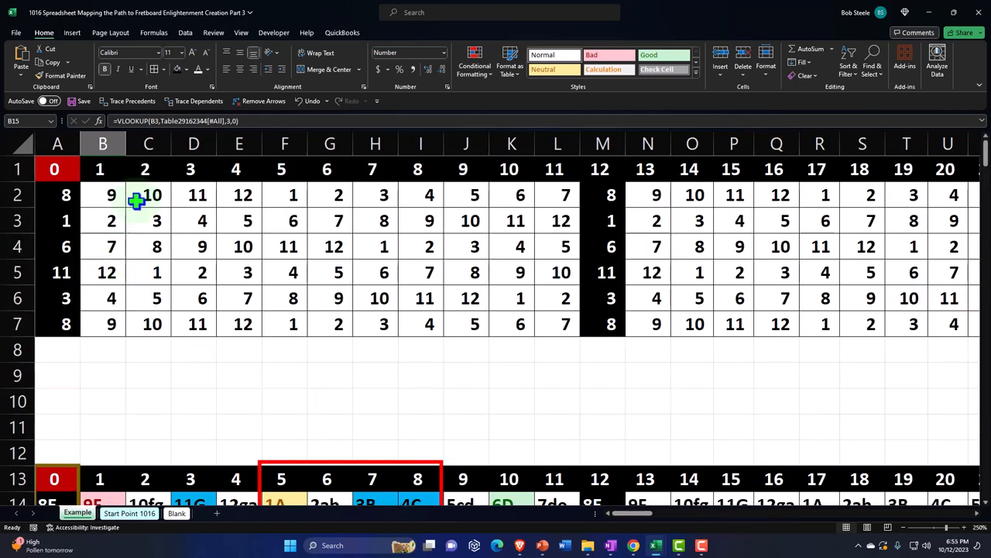
{"action": "scroll", "scroll_direction": "right", "scroll_amount": 3}
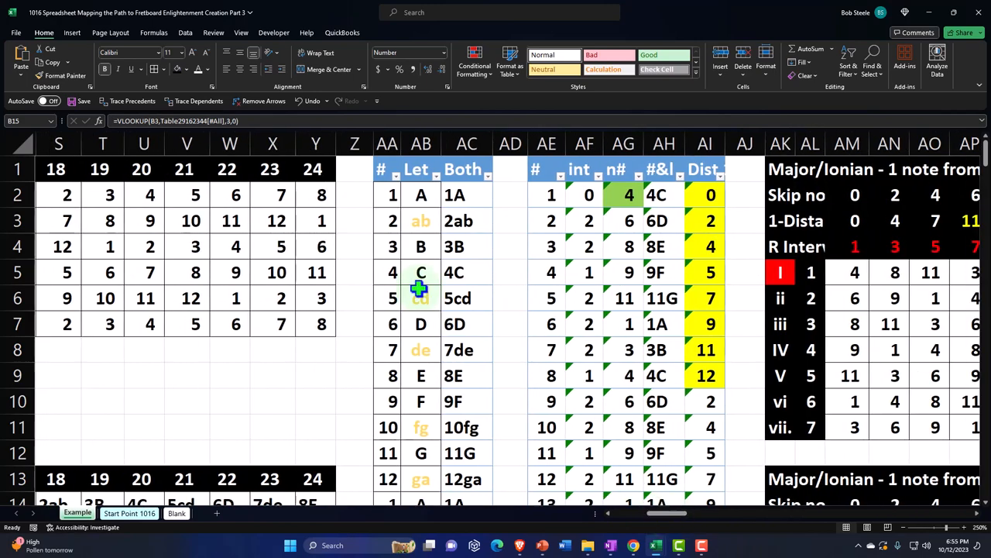
{"action": "left_click", "coordinate": [466, 195]}
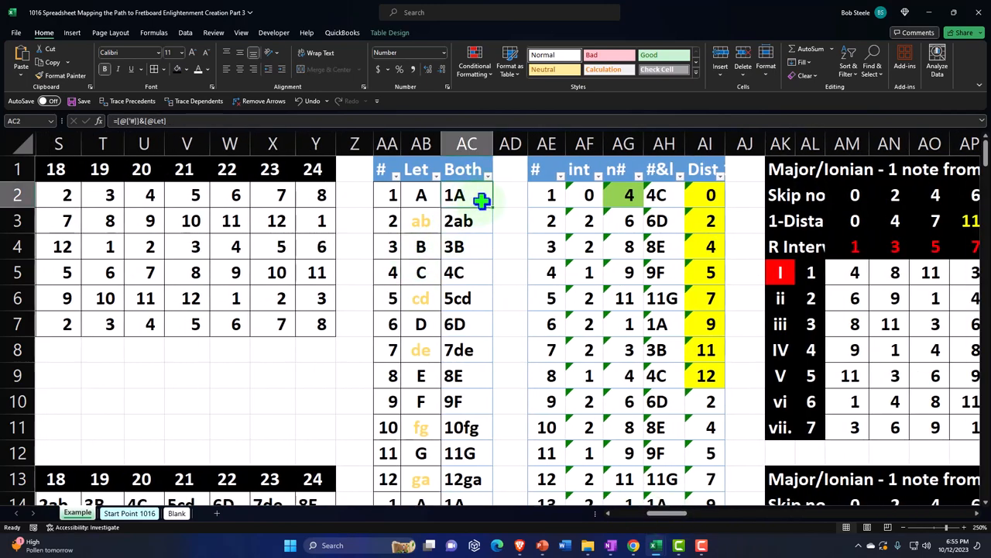
{"action": "scroll", "scroll_direction": "left", "scroll_amount": 3}
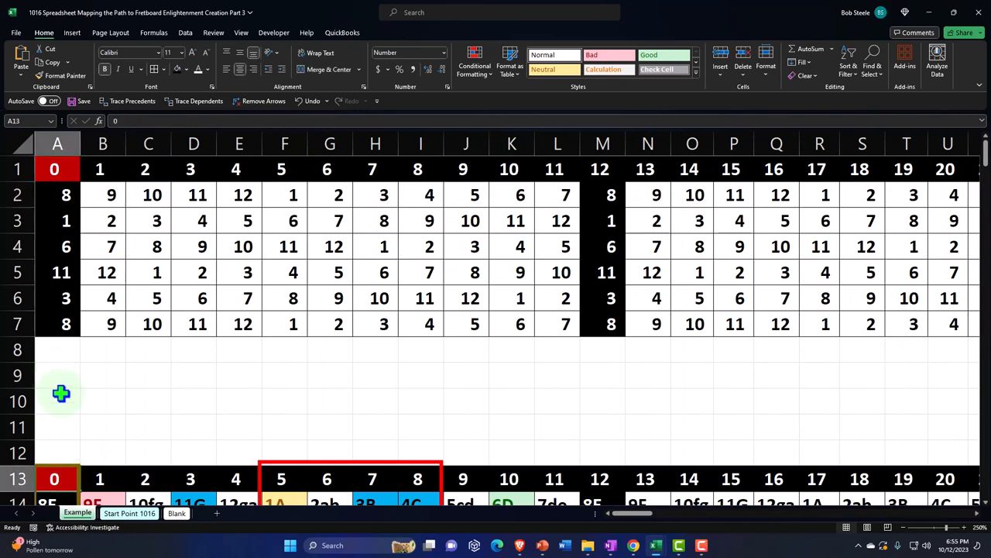
{"action": "mouse_move", "coordinate": [60, 405]}
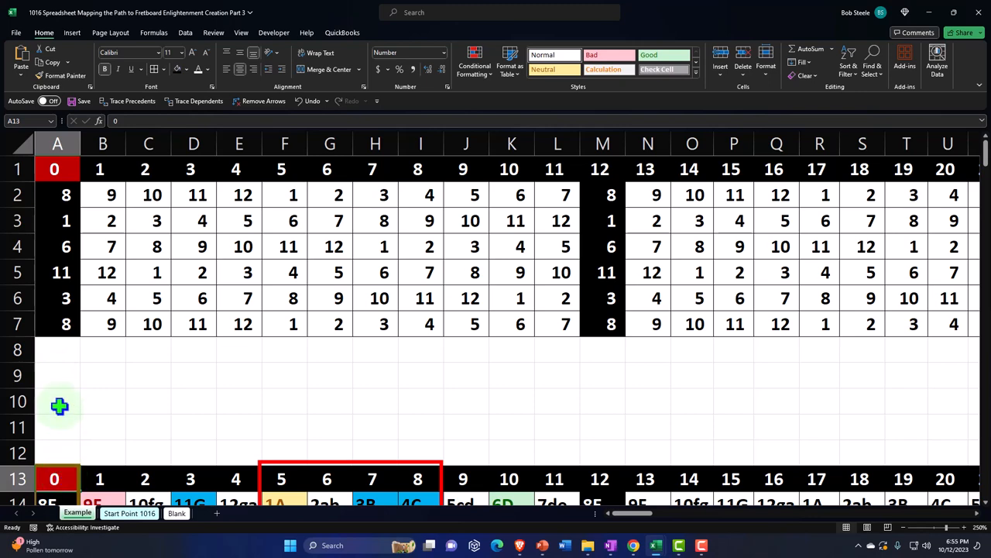
{"action": "left_click", "coordinate": [56, 375]}
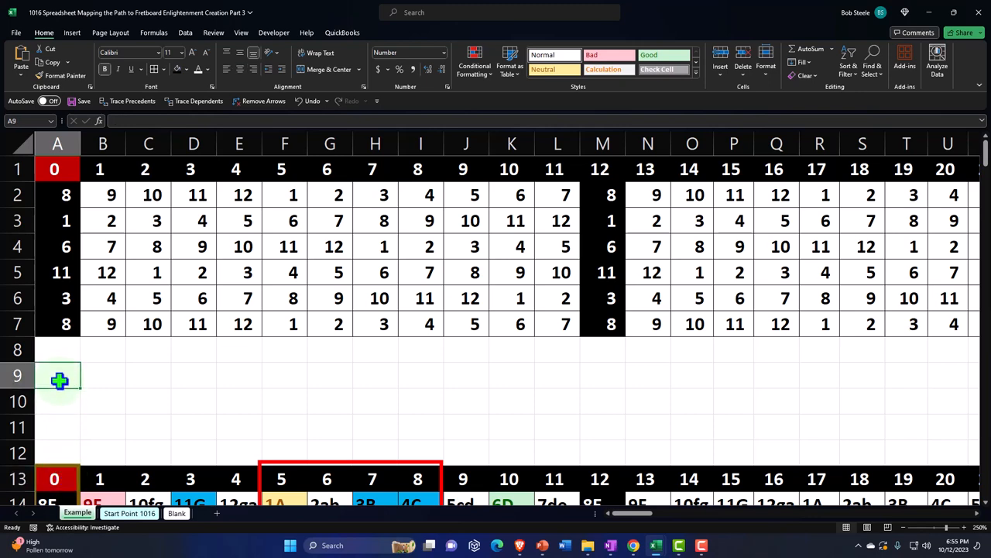
{"action": "mouse_move", "coordinate": [61, 473]}
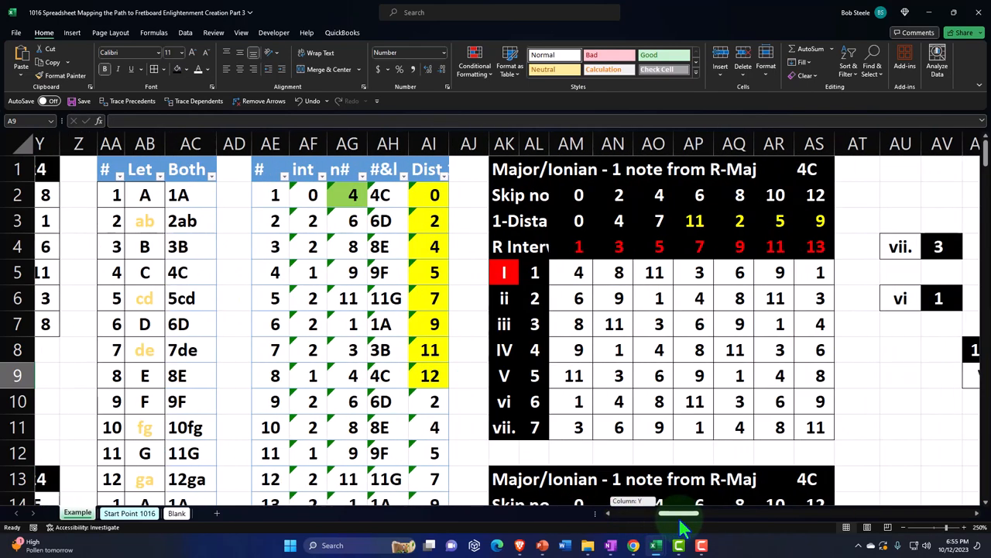
{"action": "scroll", "scroll_direction": "down", "scroll_amount": 3}
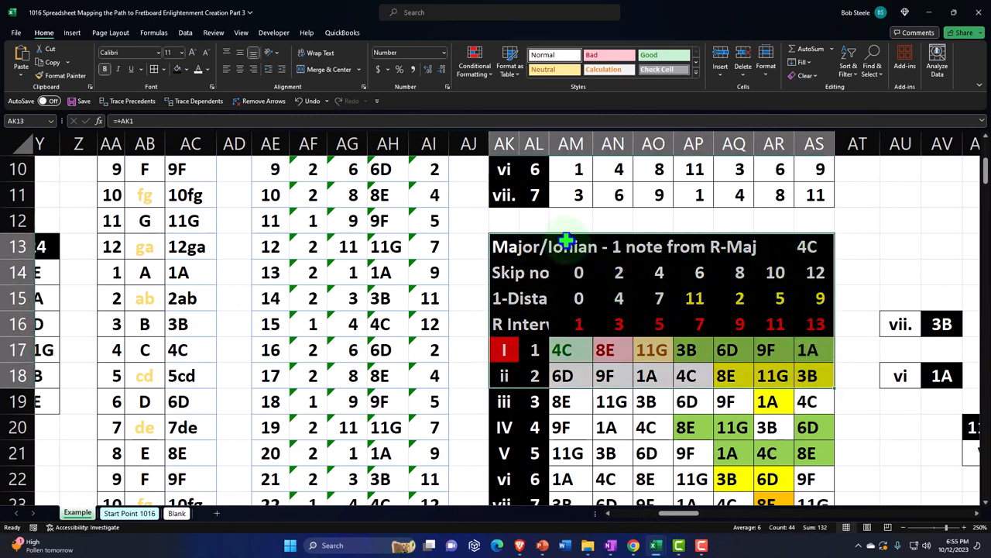
{"action": "mouse_move", "coordinate": [404, 401]}
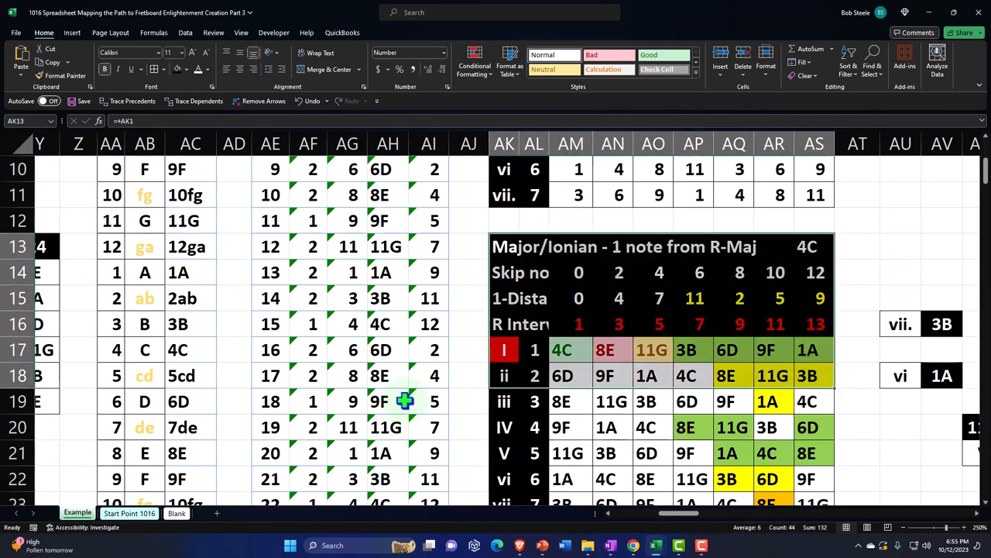
Step: Return to the Blank sheet and start a formula in cell A9
{"action": "left_click", "coordinate": [177, 512]}
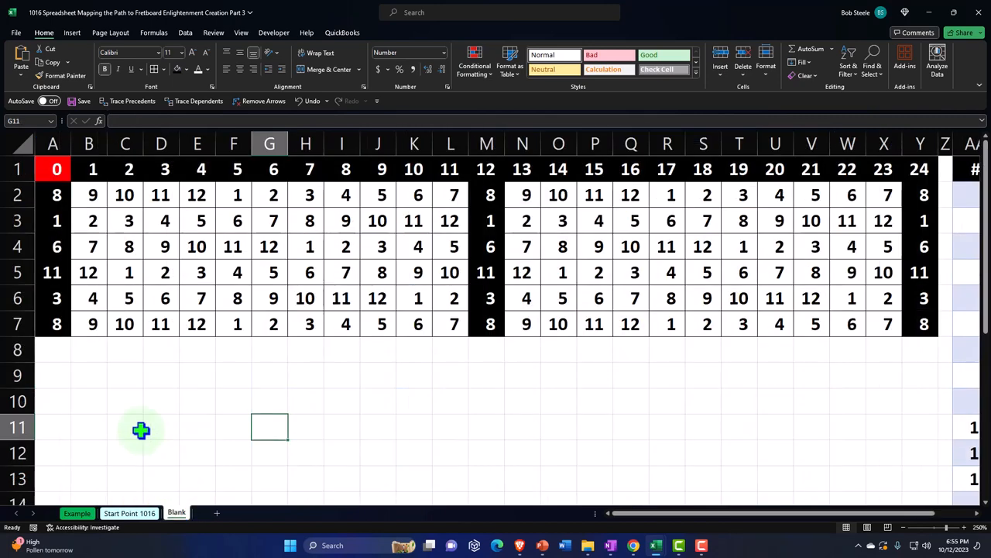
{"action": "left_click", "coordinate": [52, 375]}
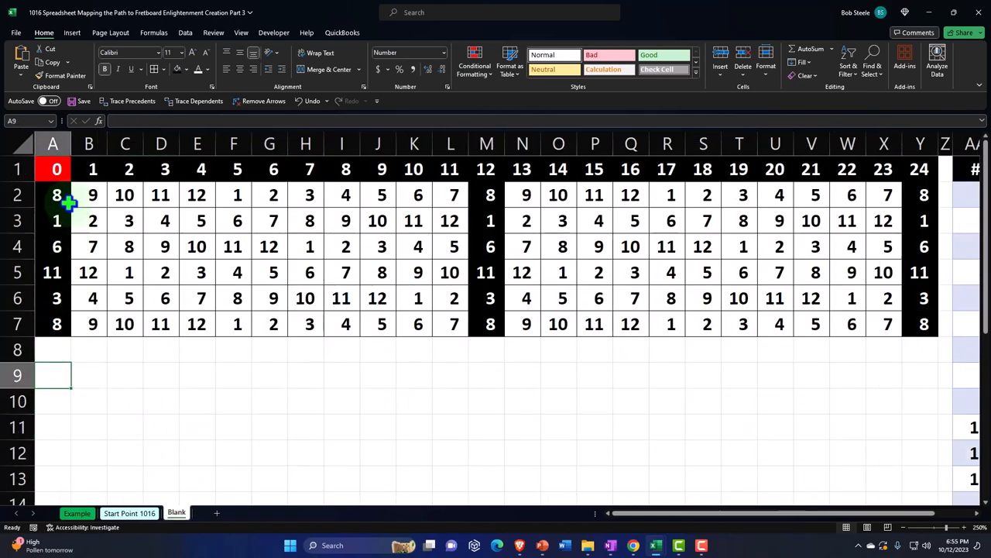
{"action": "mouse_move", "coordinate": [647, 187]}
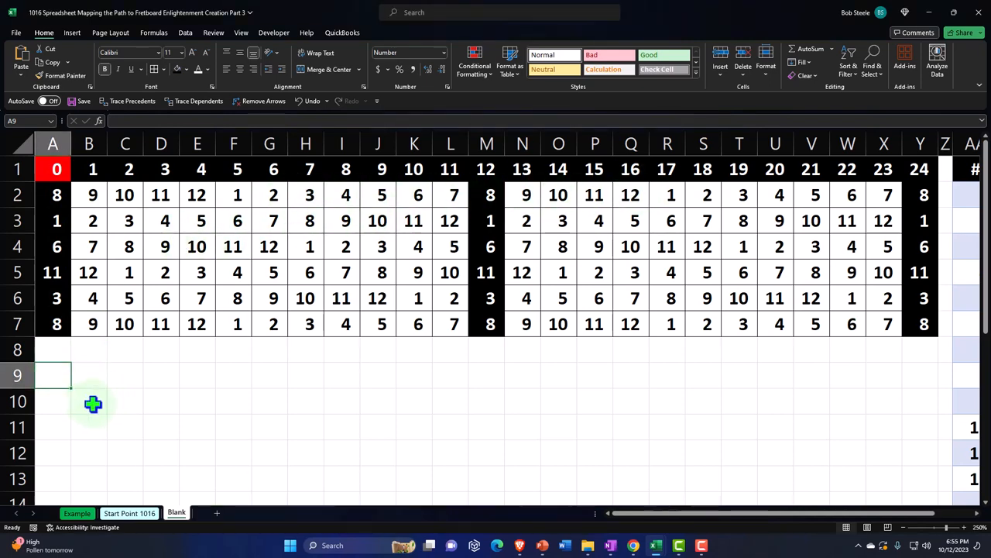
{"action": "type", "text": "="}
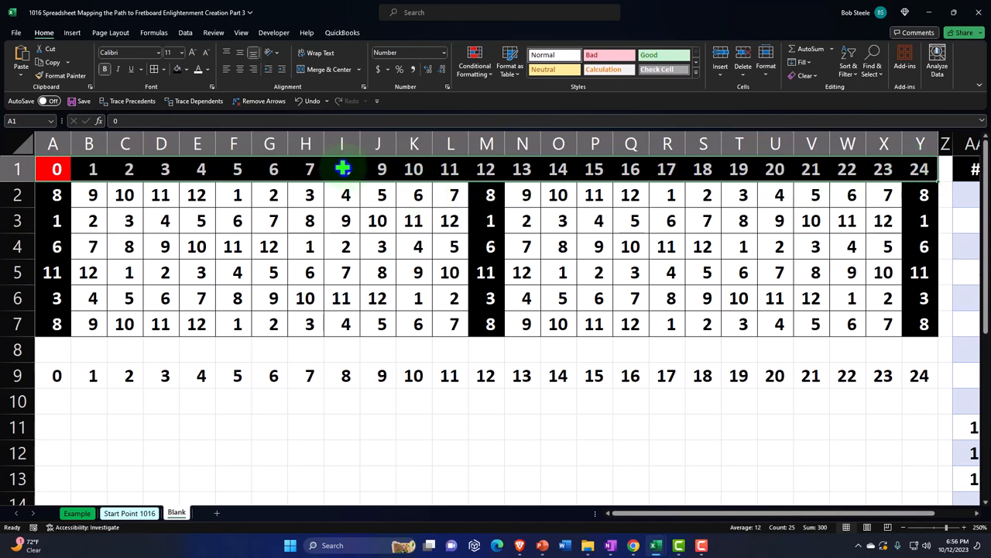
{"action": "mouse_move", "coordinate": [240, 97]}
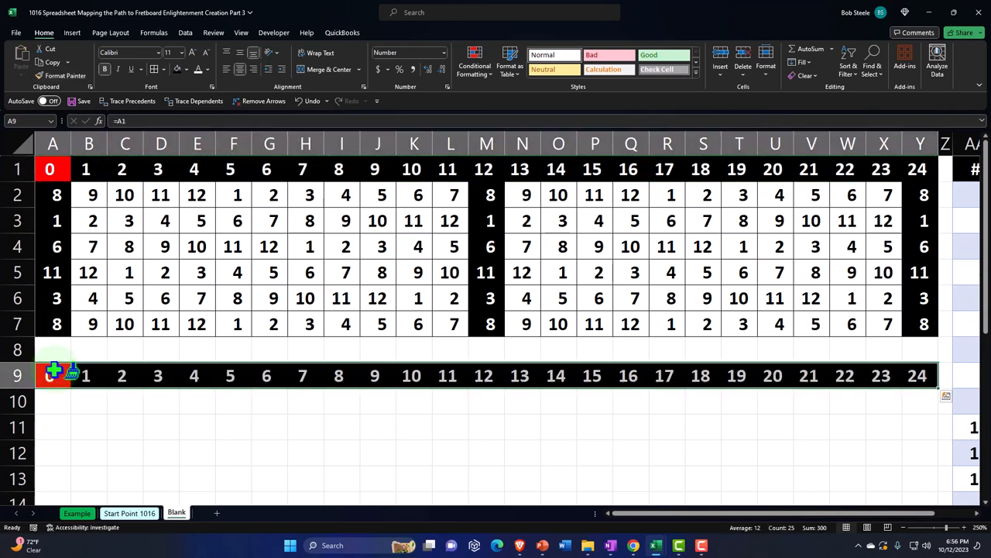
{"action": "mouse_move", "coordinate": [140, 410]}
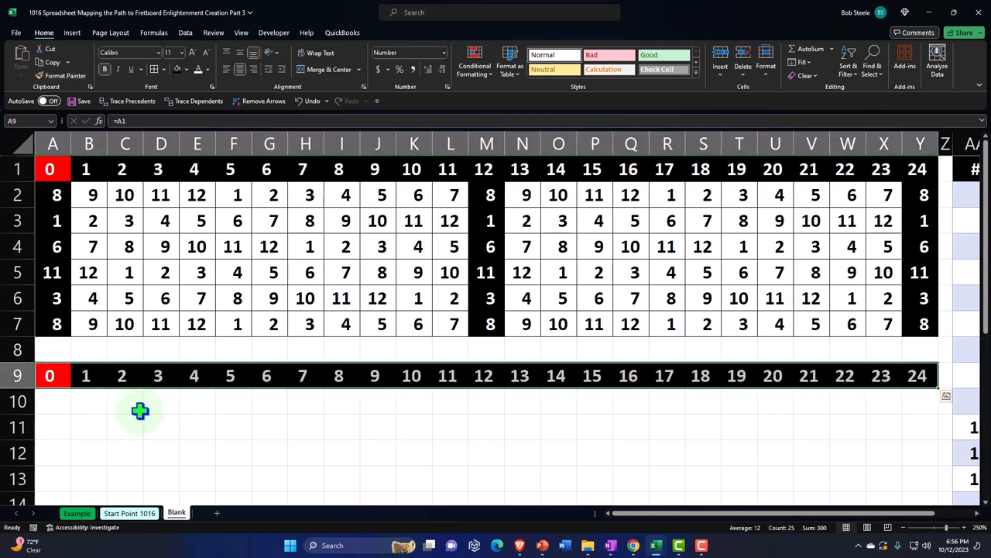
{"action": "mouse_move", "coordinate": [141, 412]}
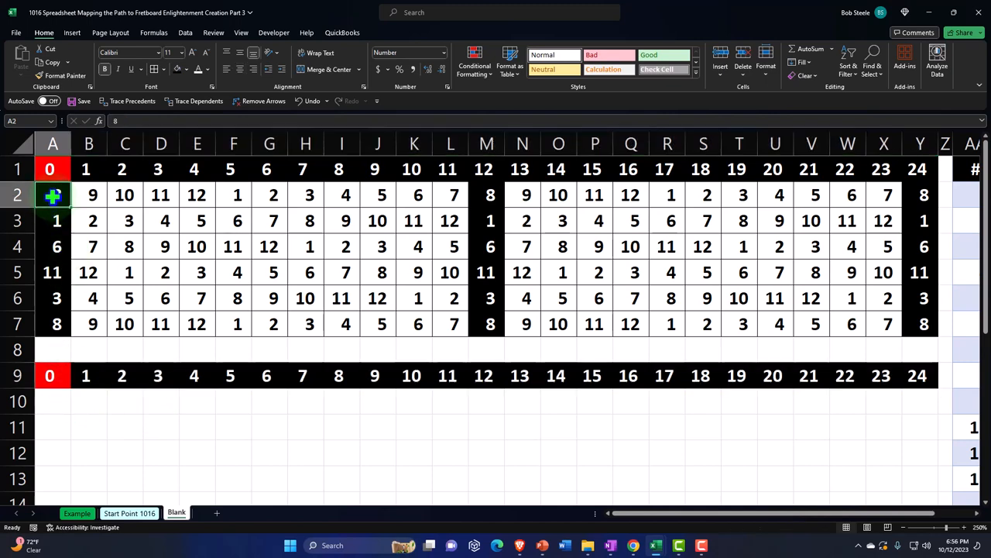
{"action": "left_click", "coordinate": [377, 194]}
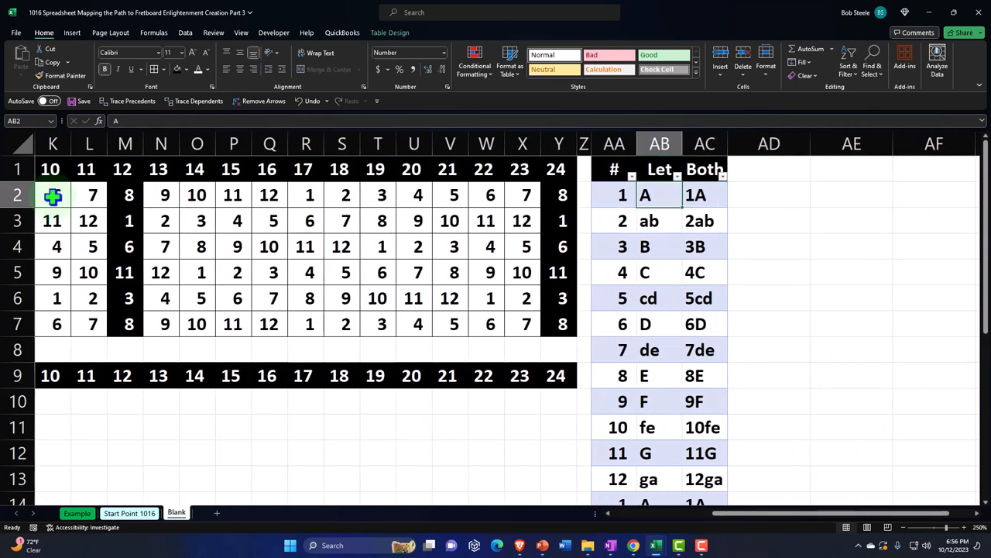
{"action": "left_click", "coordinate": [659, 324]}
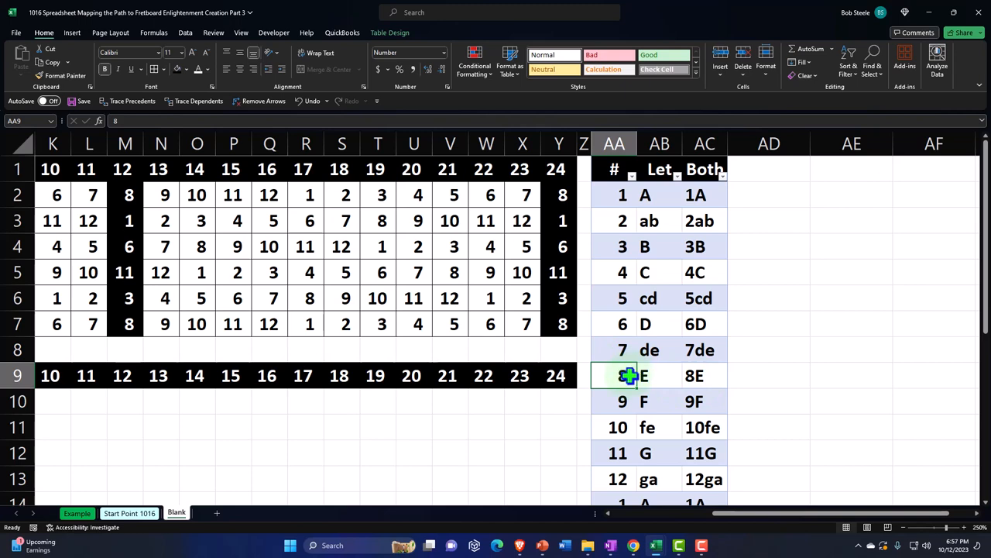
{"action": "left_click", "coordinate": [659, 376]}
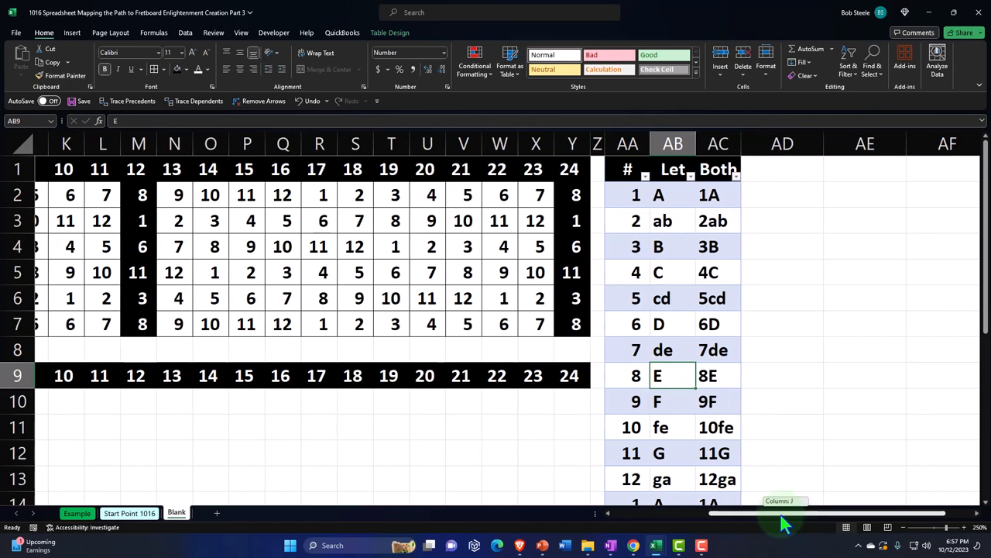
{"action": "scroll", "scroll_direction": "right", "scroll_amount": 3}
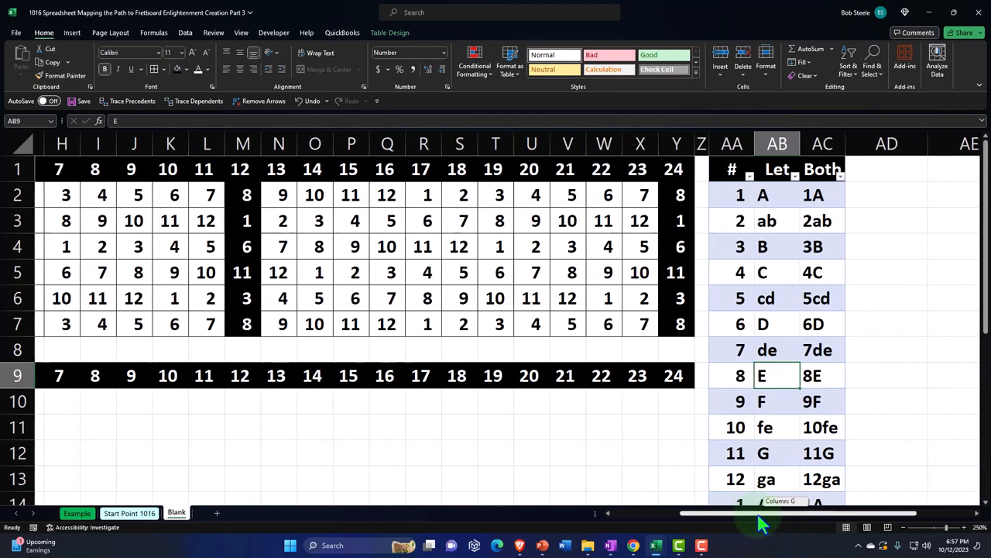
{"action": "scroll", "scroll_direction": "right", "scroll_amount": 3}
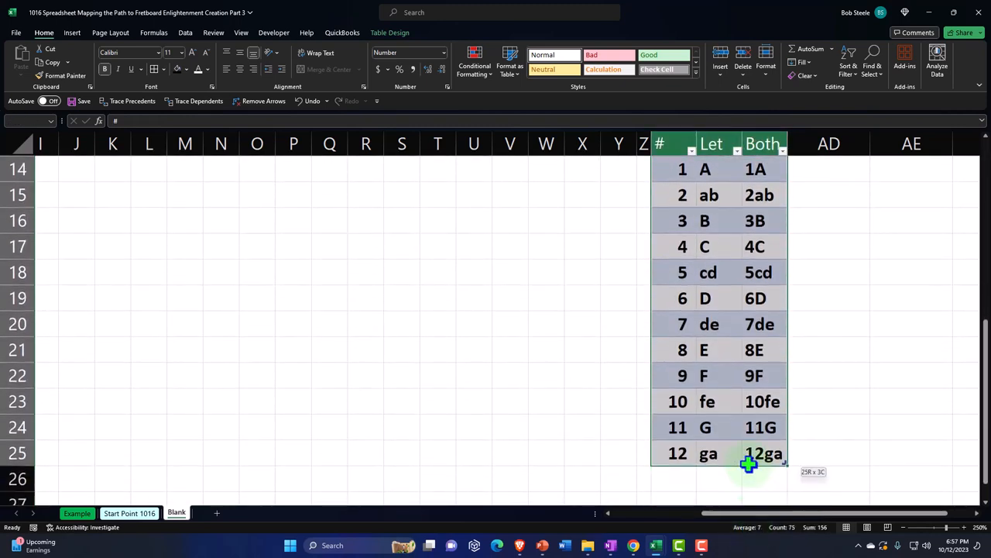
Step: Convert the #/Let/Both note table to a normal range with Table > Convert to Range, confirming Yes
{"action": "left_click", "coordinate": [72, 33]}
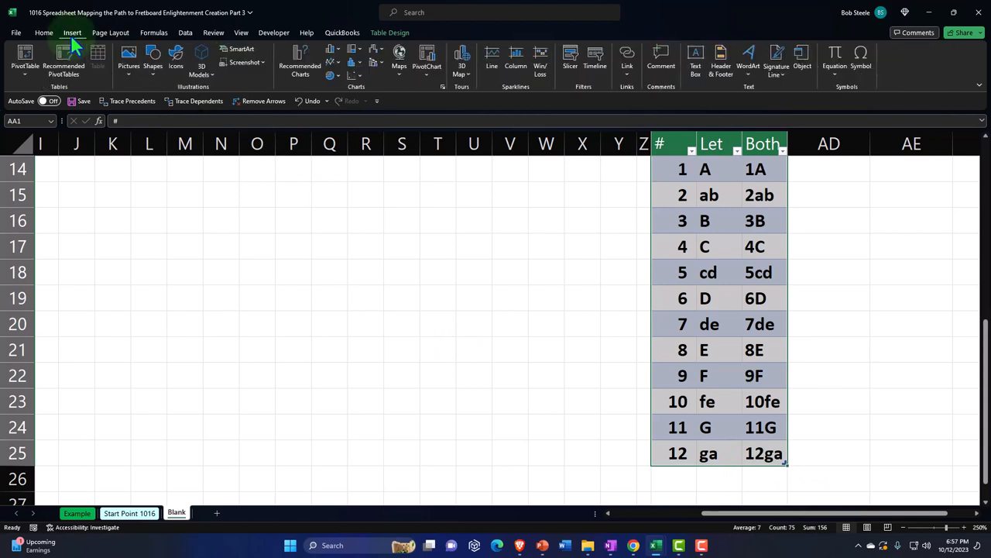
{"action": "mouse_move", "coordinate": [113, 71]}
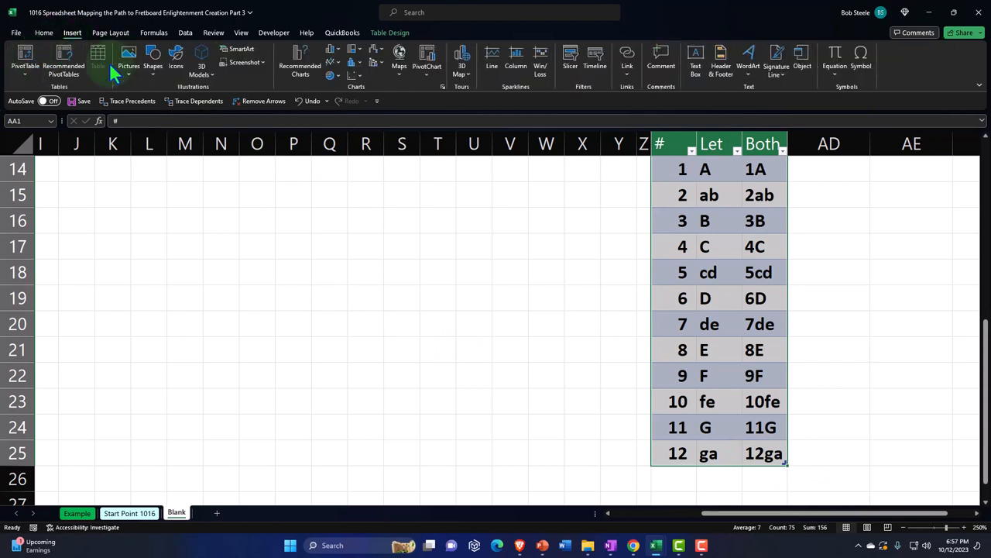
{"action": "mouse_move", "coordinate": [666, 207]}
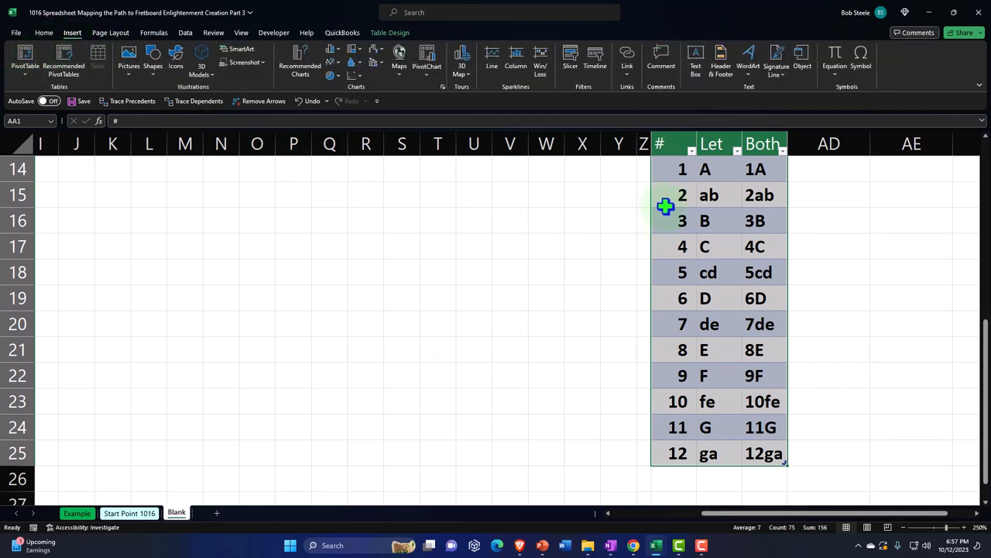
{"action": "right_click", "coordinate": [666, 207]}
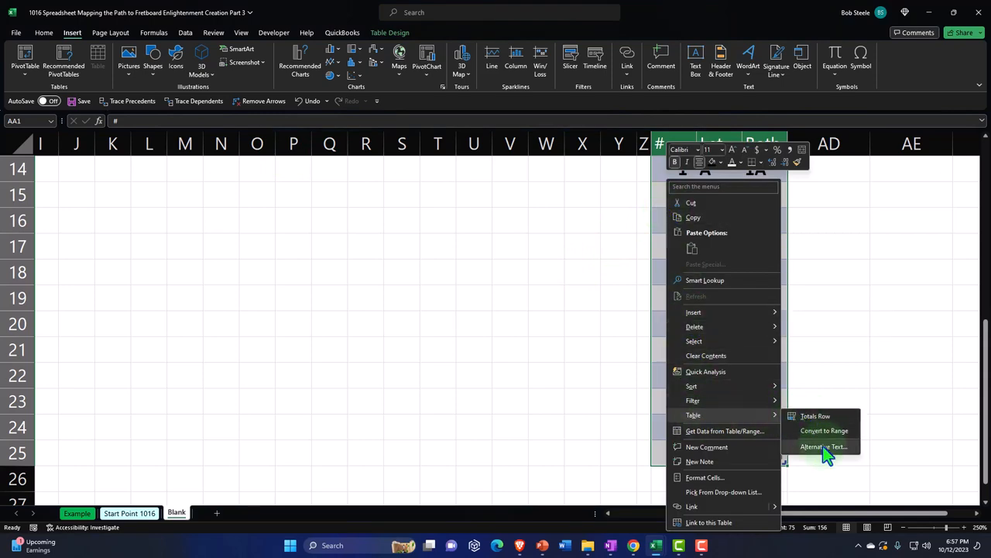
{"action": "mouse_move", "coordinate": [824, 430]}
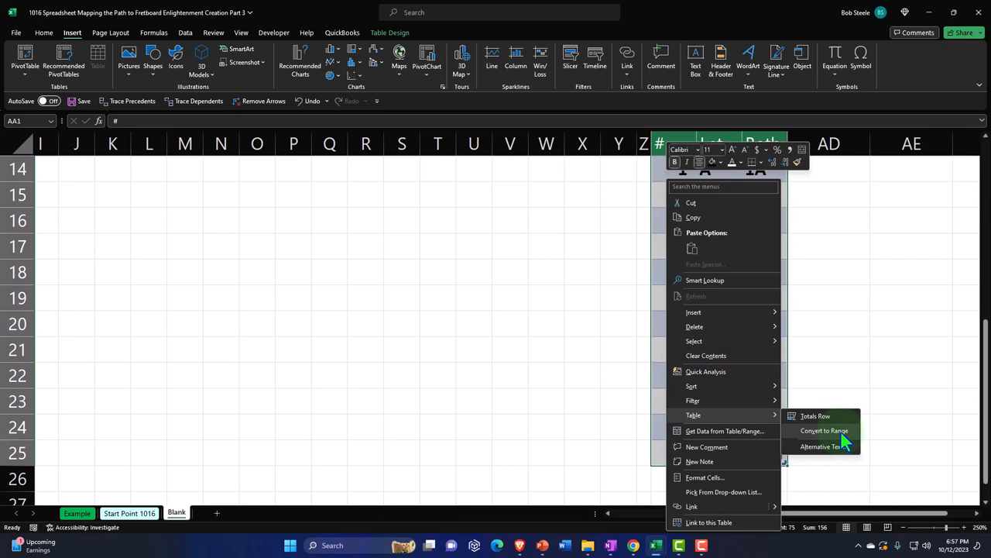
{"action": "left_click", "coordinate": [823, 430]}
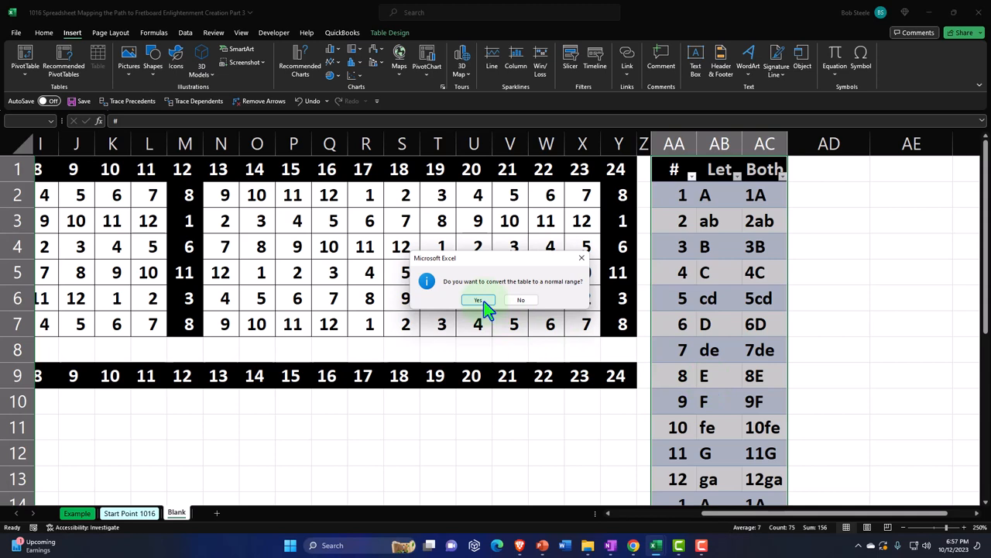
{"action": "left_click", "coordinate": [478, 300]}
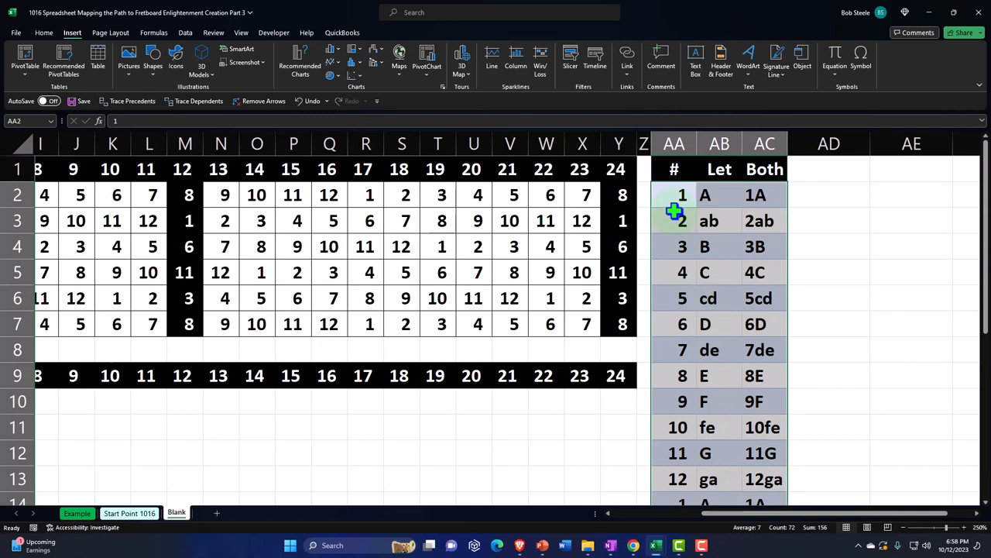
Step: Apply a light blue fill from More Colors' Standard palette to the #/Let/Both range
{"action": "right_click", "coordinate": [675, 211]}
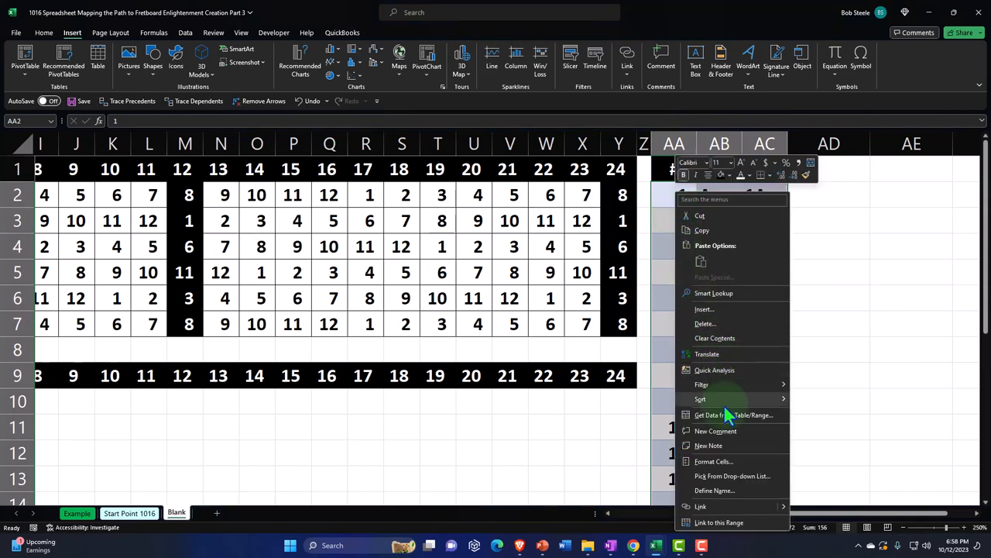
{"action": "mouse_move", "coordinate": [727, 431]}
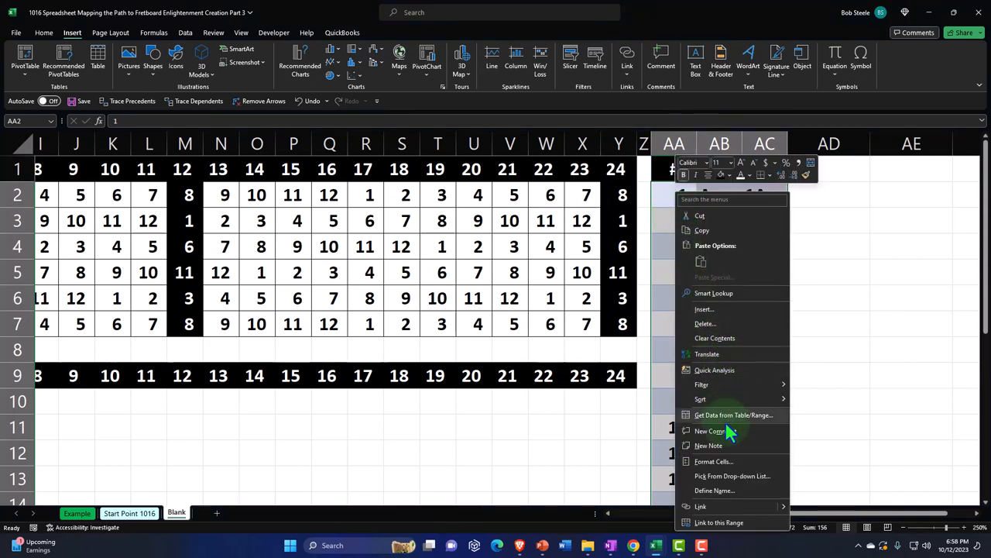
{"action": "left_click", "coordinate": [714, 461]}
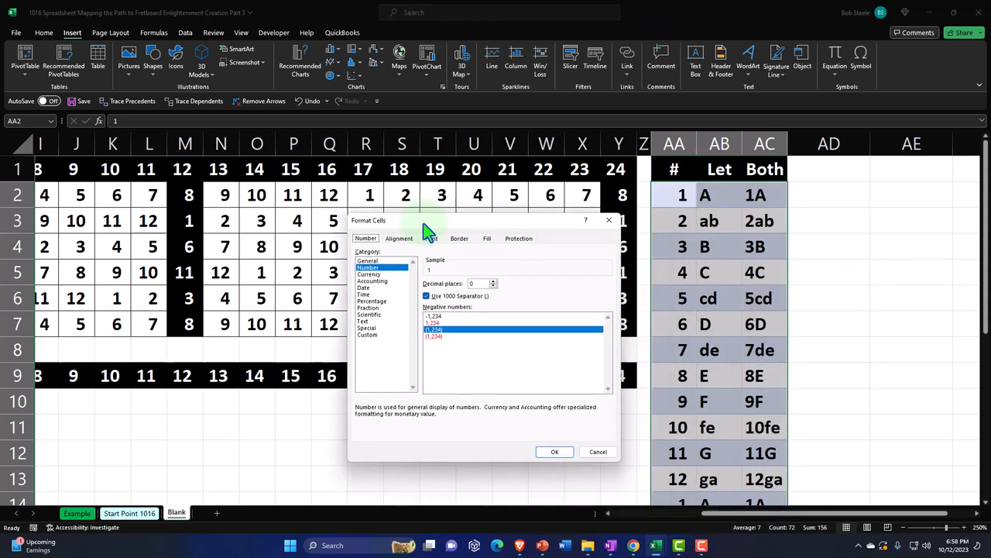
{"action": "left_click", "coordinate": [432, 238]}
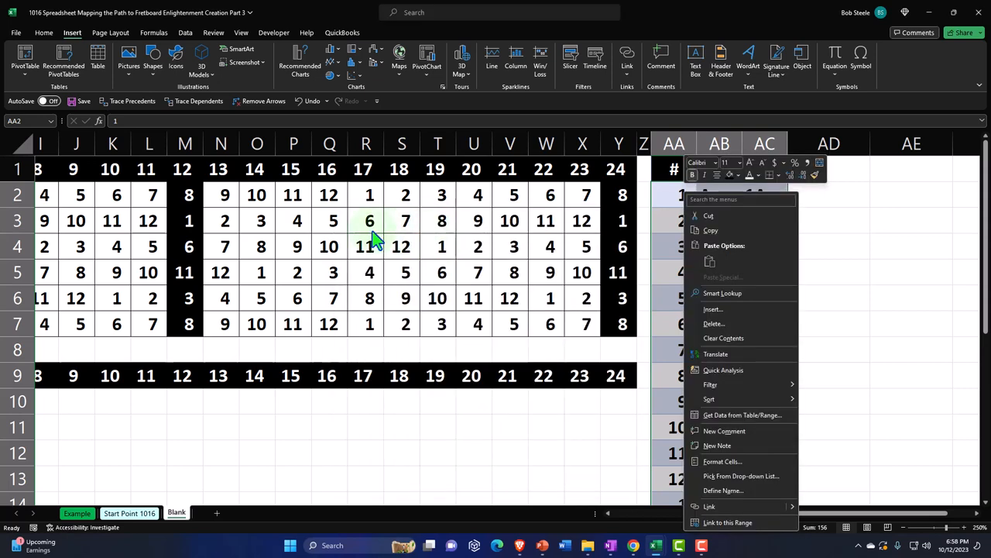
{"action": "mouse_move", "coordinate": [736, 182]}
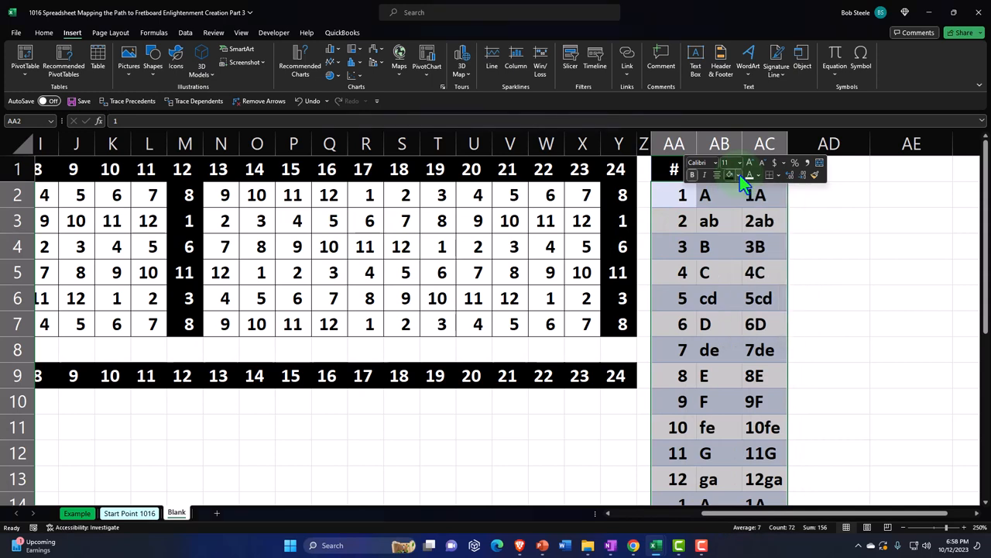
{"action": "left_click", "coordinate": [44, 33]}
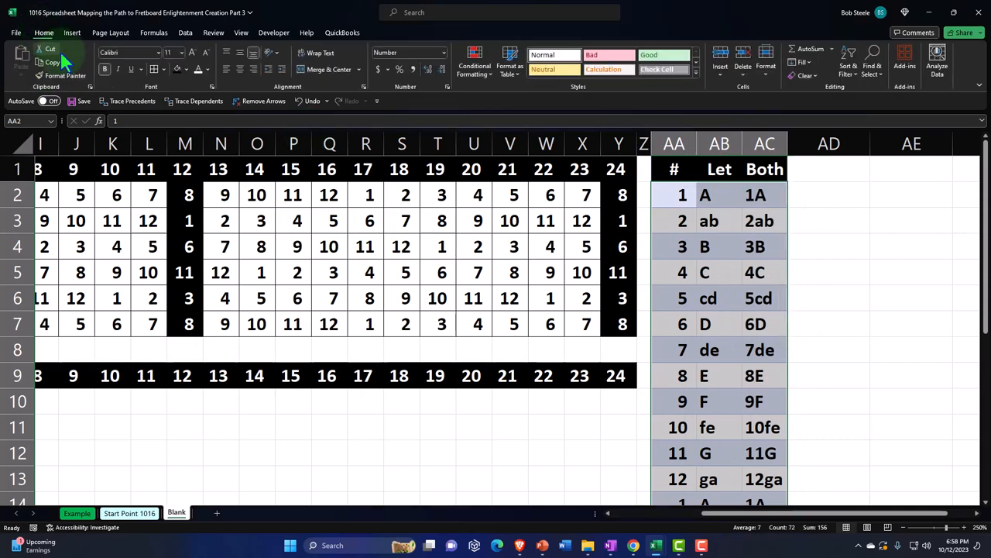
{"action": "left_click", "coordinate": [206, 68]}
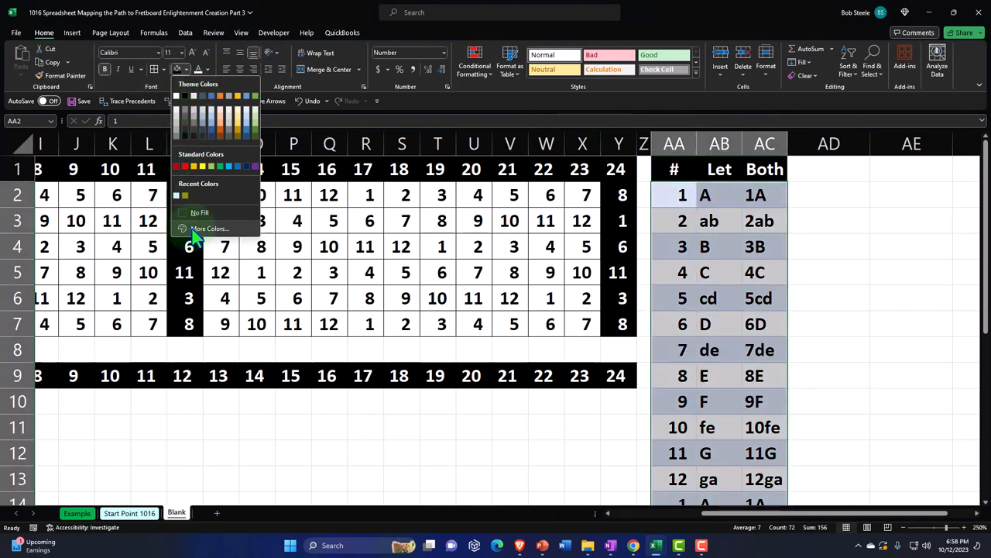
{"action": "left_click", "coordinate": [209, 228]}
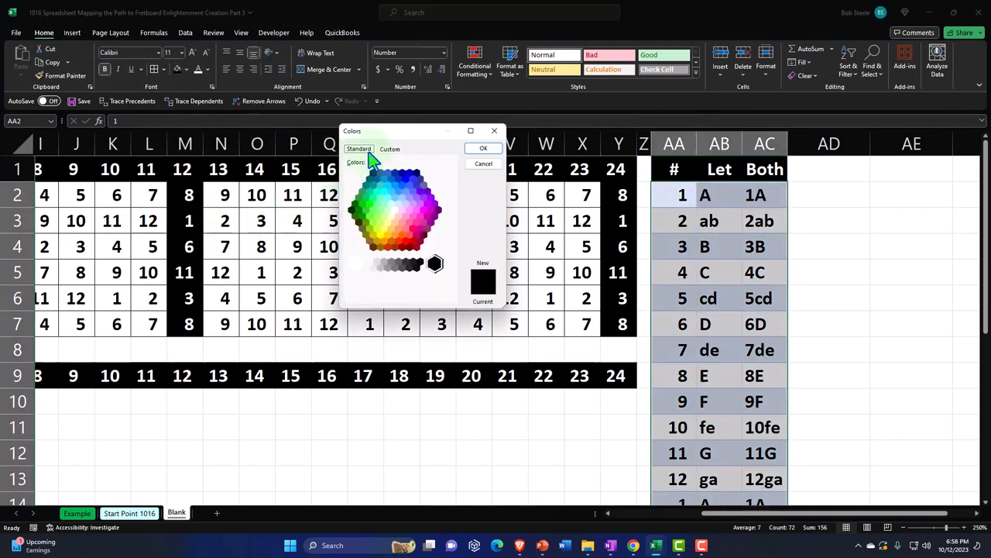
{"action": "left_click", "coordinate": [391, 209]}
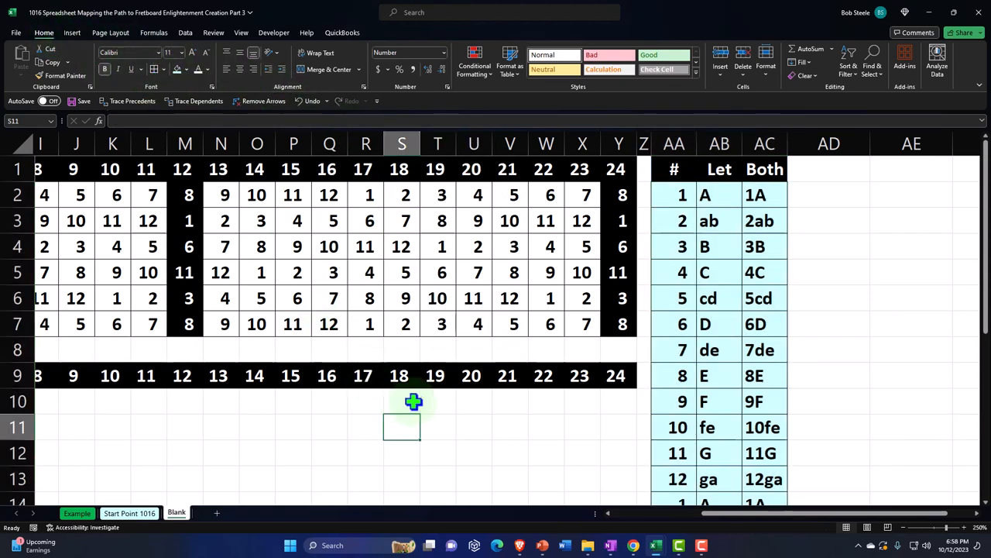
{"action": "mouse_move", "coordinate": [542, 364]}
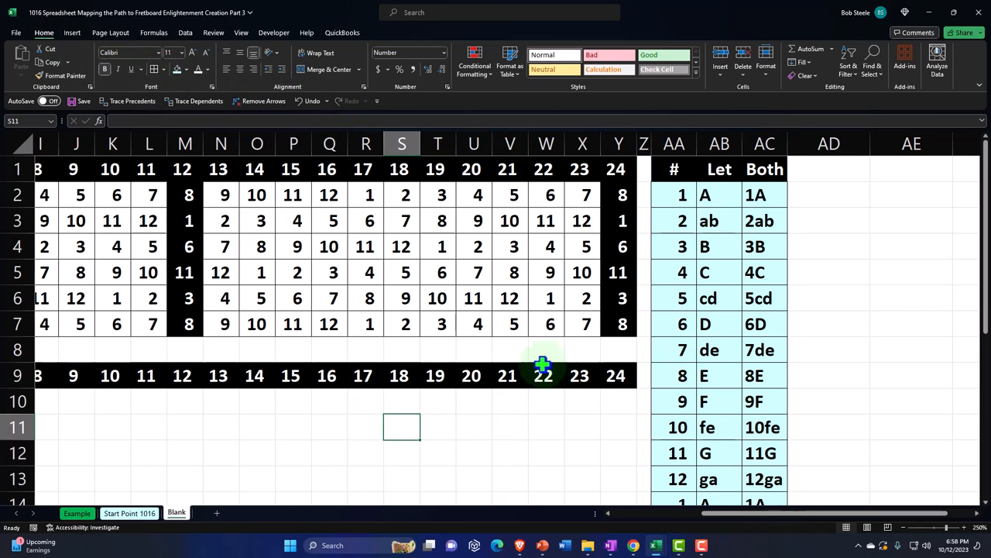
Step: Enter =XLOOKUP(A2,AA2:AA25,AC2:AC25) in A10 to return the combined open-string label
{"action": "left_click", "coordinate": [128, 427]}
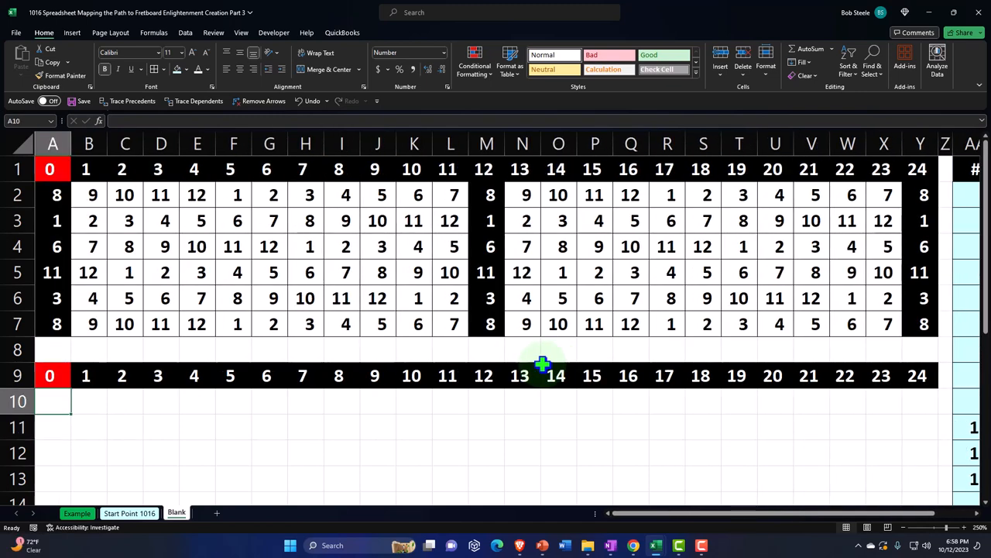
{"action": "type", "text": "="}
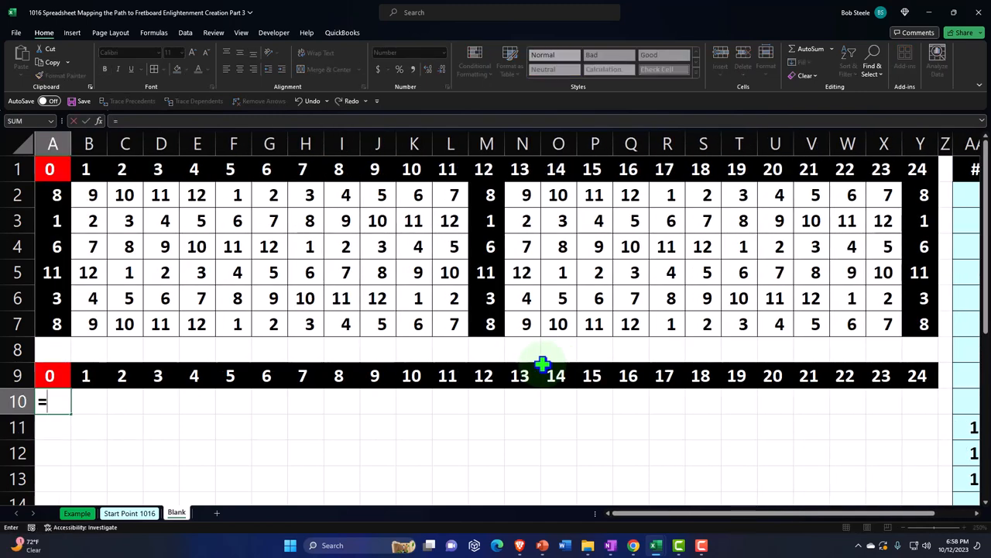
{"action": "type", "text": "xl"}
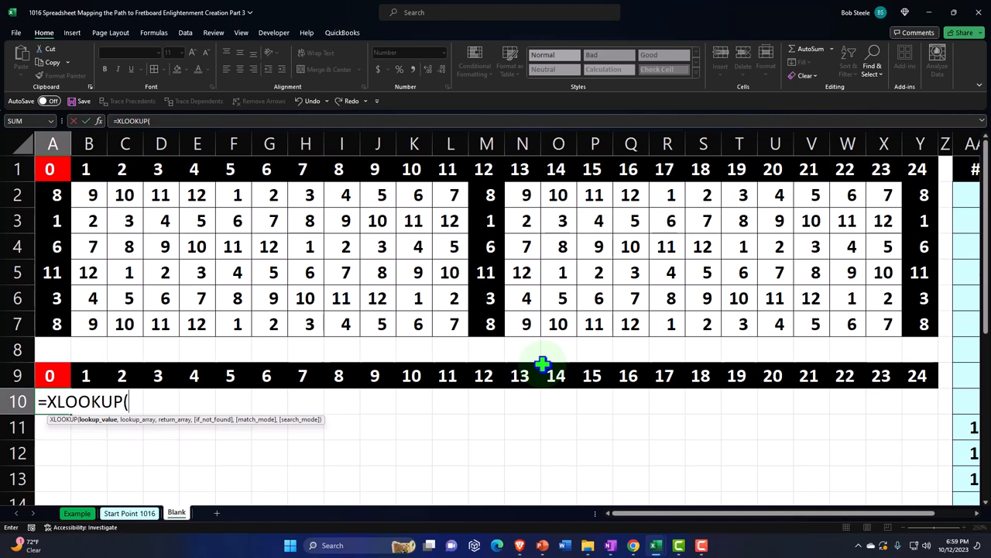
{"action": "mouse_move", "coordinate": [101, 430]}
{"action": "type", "text": "A2,"}
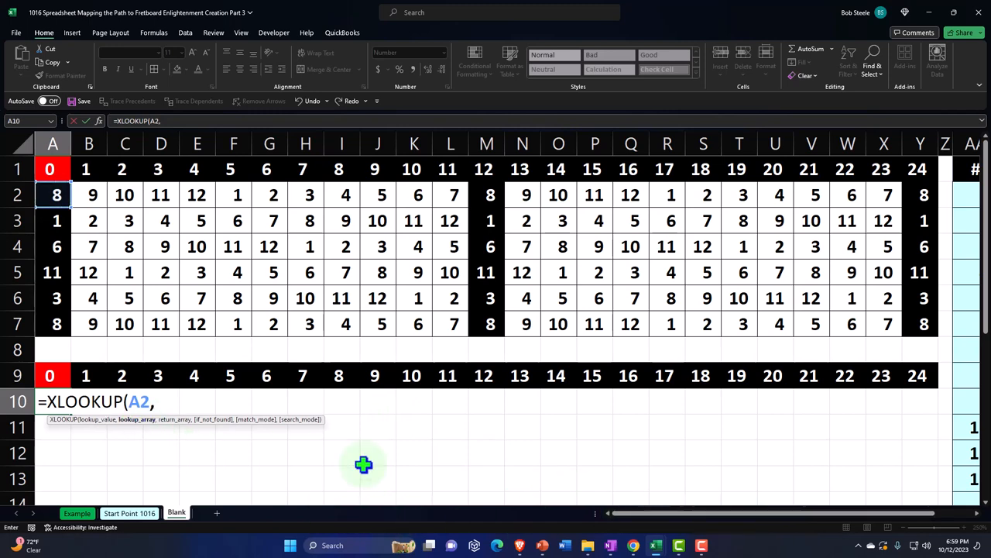
{"action": "left_click_drag", "start_coordinate": [620, 512], "coordinate": [774, 513]}
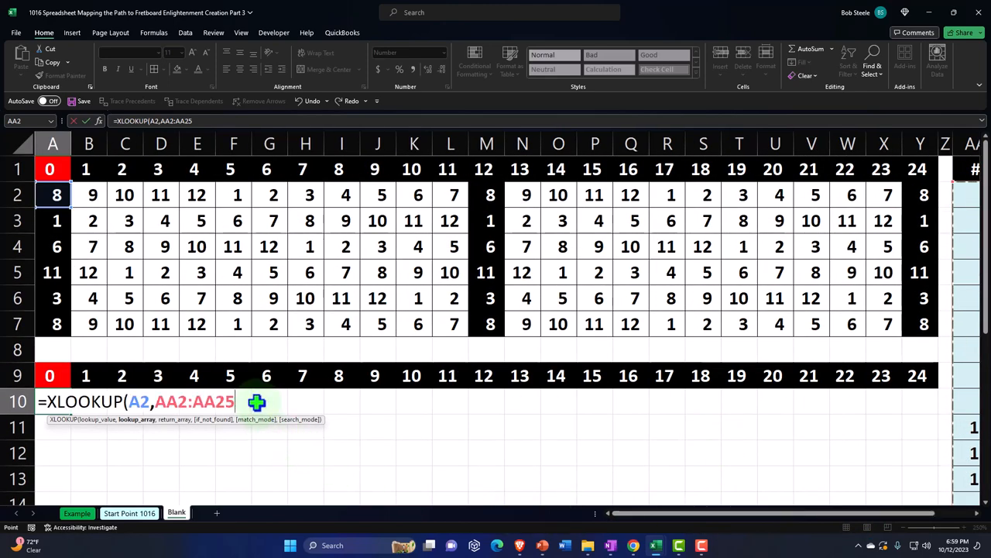
{"action": "type", "text": ","}
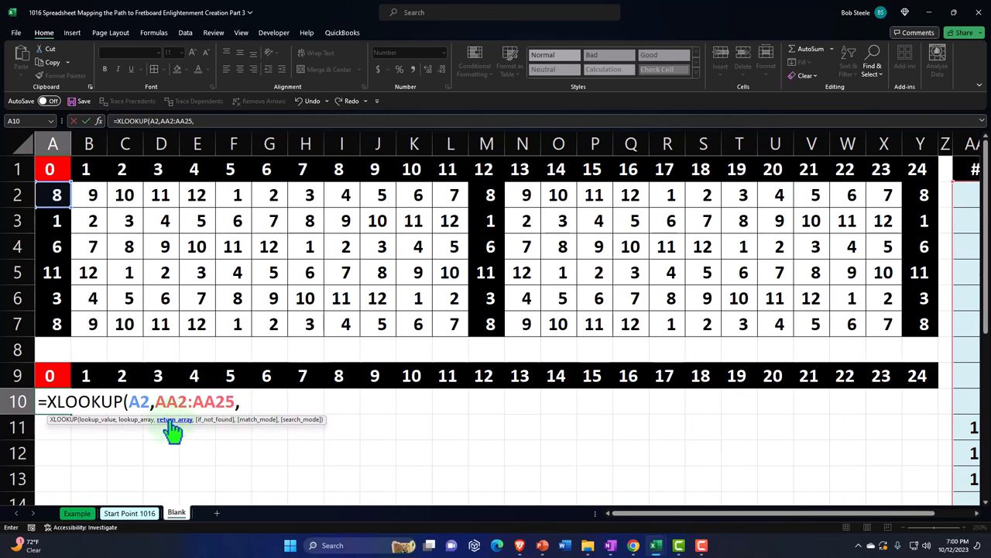
{"action": "scroll", "scroll_direction": "right", "scroll_amount": 3}
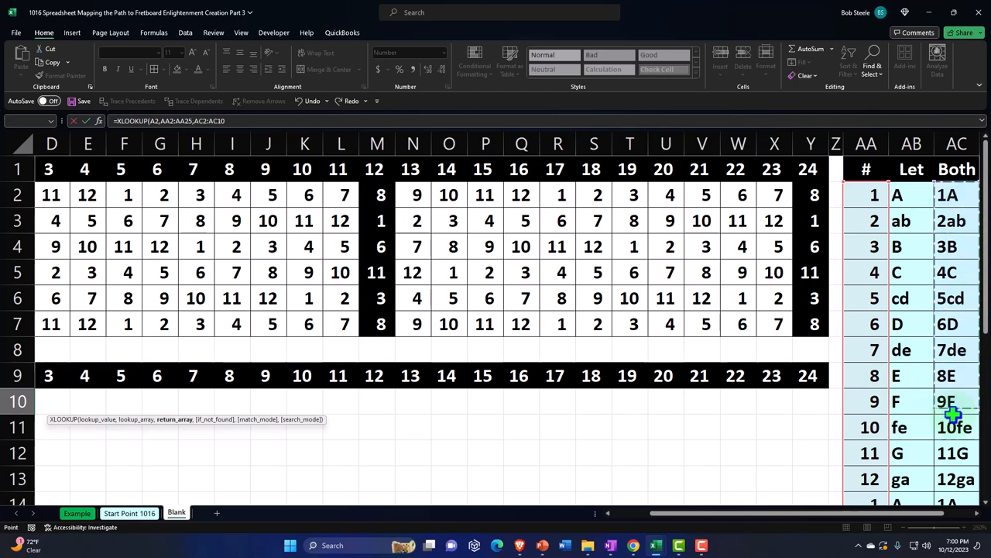
{"action": "scroll", "scroll_direction": "down", "scroll_amount": 3}
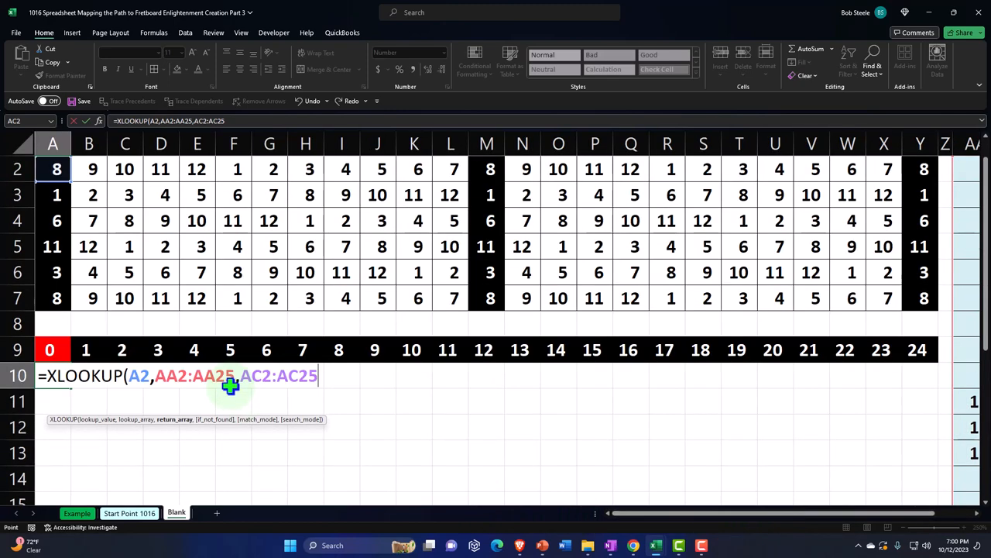
{"action": "scroll", "scroll_direction": "down", "scroll_amount": 3}
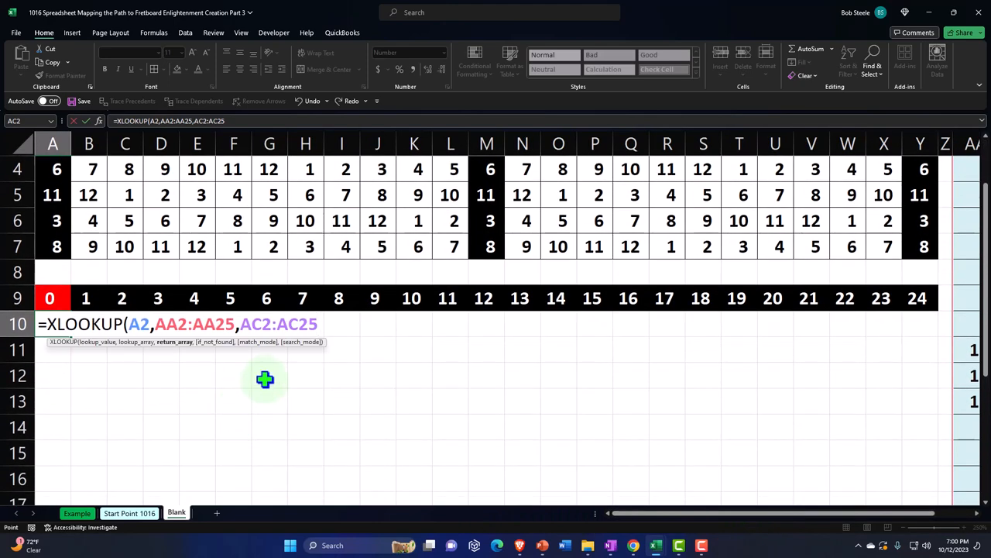
{"action": "type", "text": ")"}
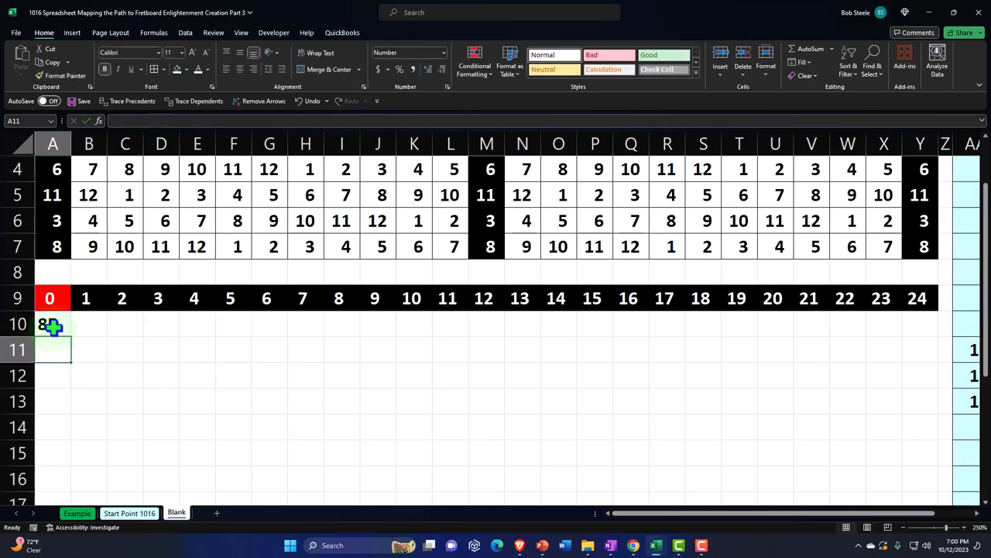
{"action": "left_click", "coordinate": [52, 324]}
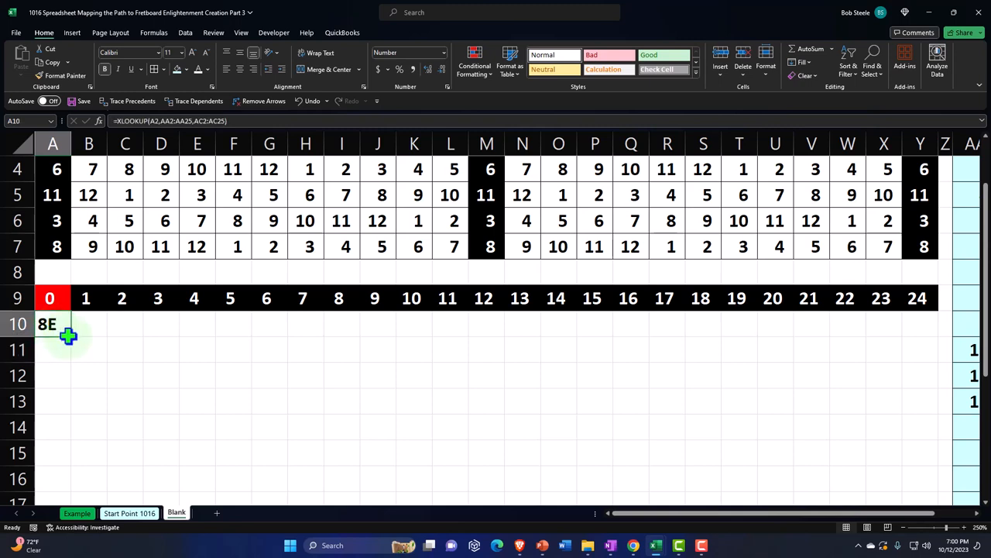
{"action": "left_click", "coordinate": [88, 323]}
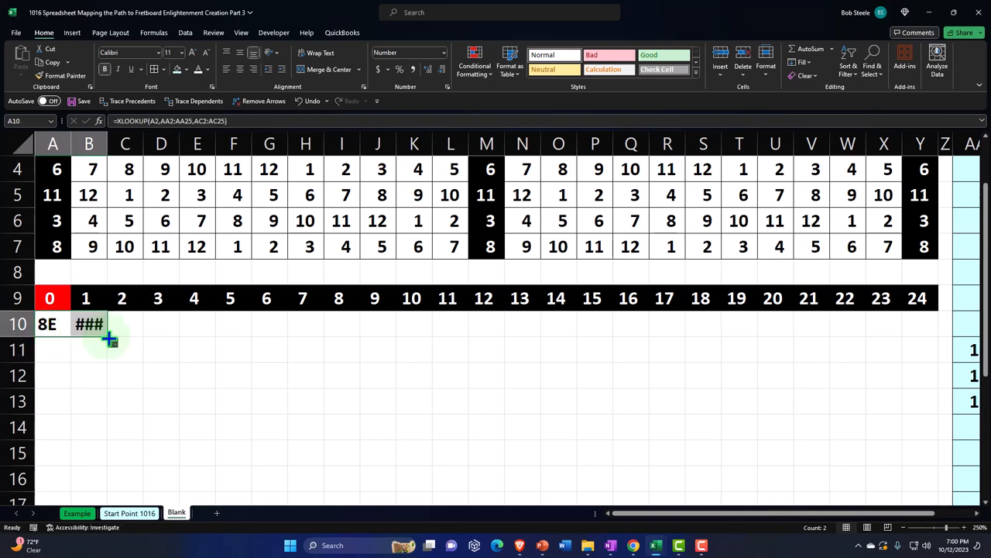
{"action": "left_click", "coordinate": [88, 324]}
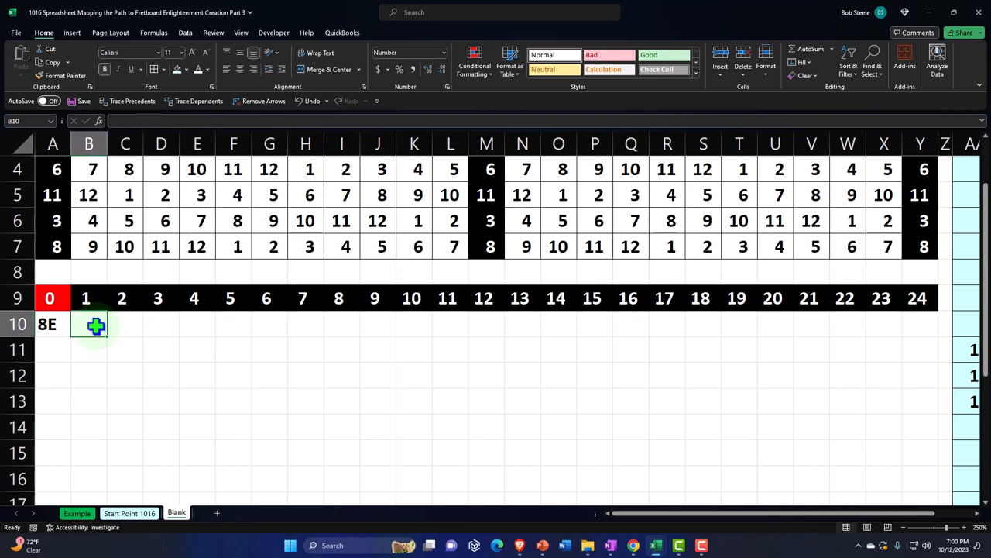
{"action": "type", "text": "=XLOOKUP(A2,AA2:AA25,AC2:AC25)"}
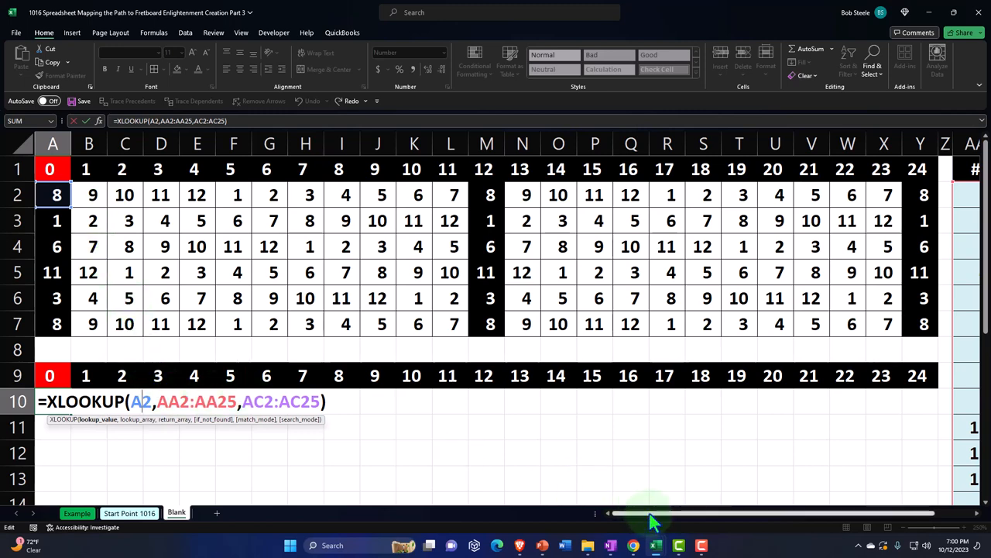
{"action": "scroll", "scroll_direction": "right", "scroll_amount": 3}
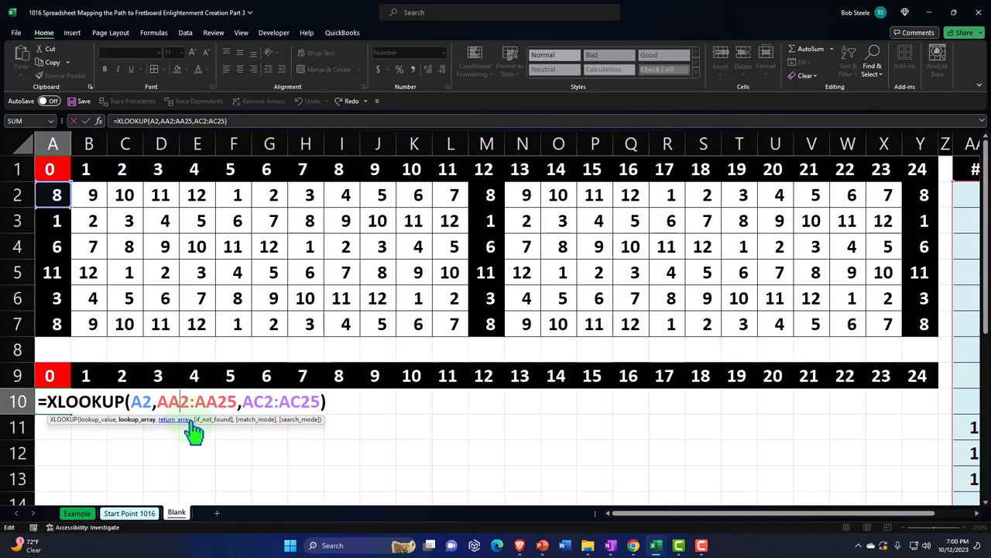
{"action": "key", "text": "f4"}
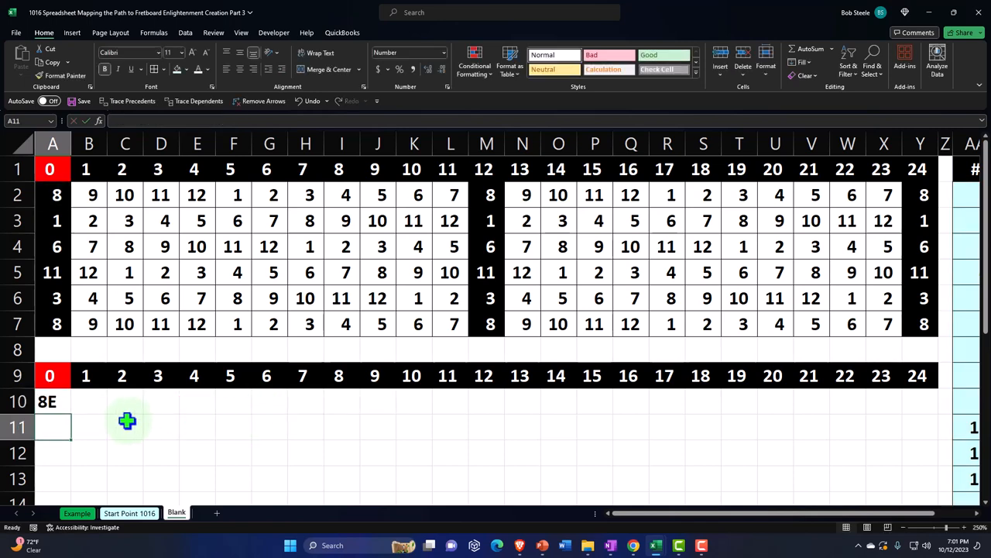
Step: Review the cd, D and de notes and the combining Both formula in the lookup table
{"action": "left_click", "coordinate": [52, 401]}
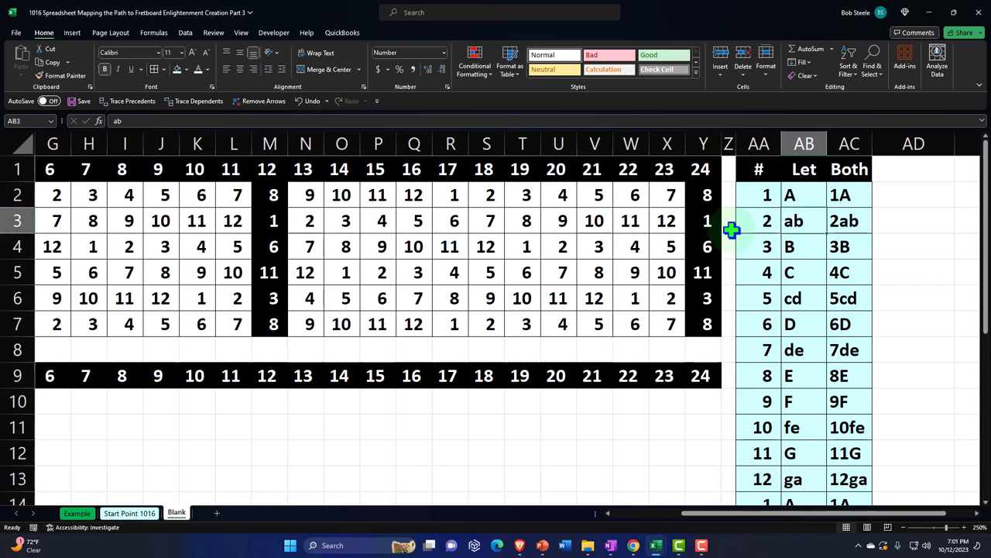
{"action": "left_click", "coordinate": [804, 298]}
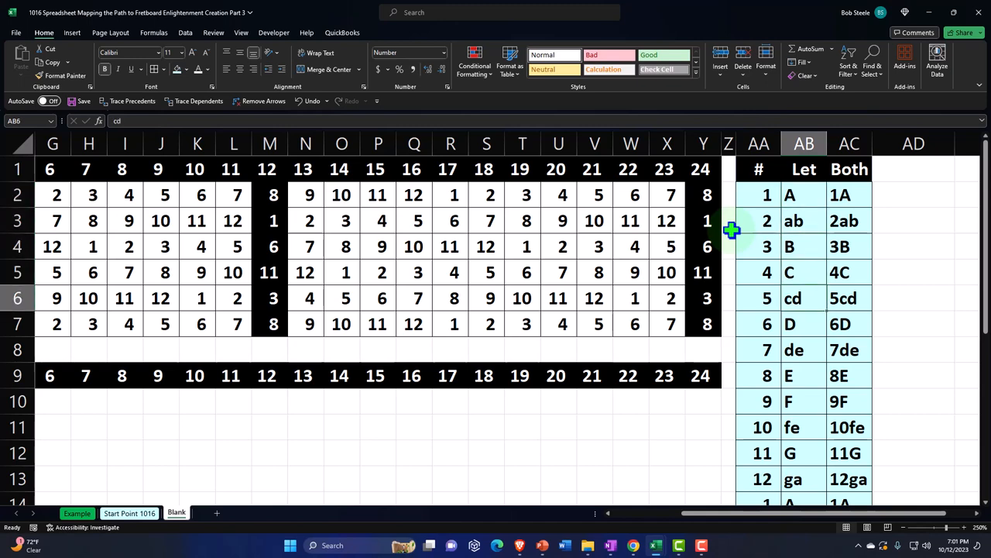
{"action": "left_click", "coordinate": [803, 323]}
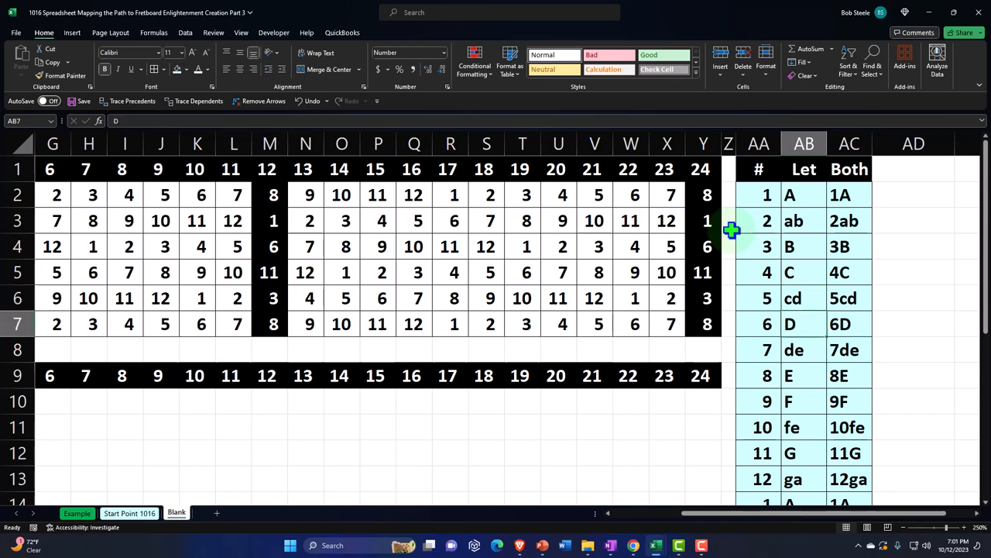
{"action": "left_click", "coordinate": [804, 349]}
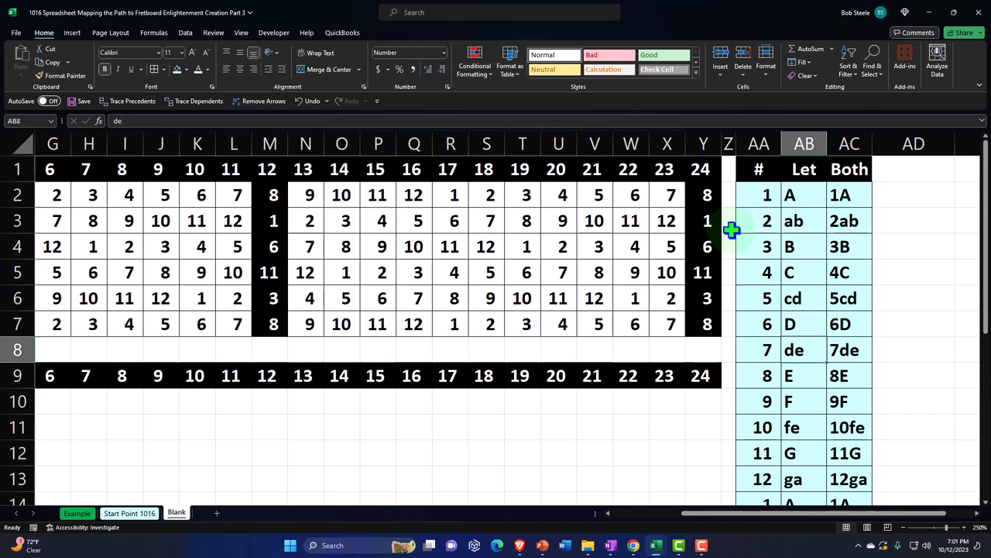
{"action": "left_click", "coordinate": [804, 400]}
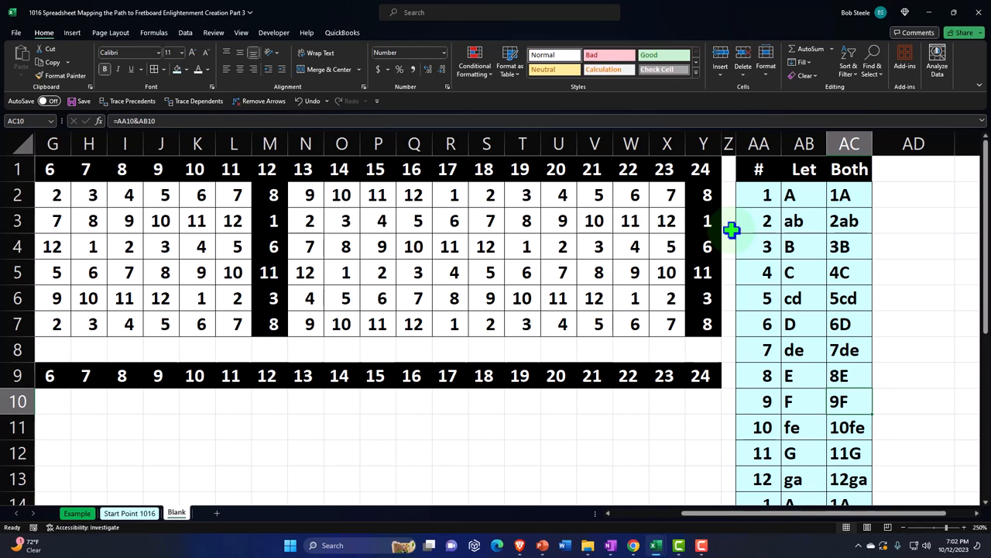
Step: Check the # column numbers and Let notes, then select B10 showing 9F
{"action": "left_click", "coordinate": [759, 195]}
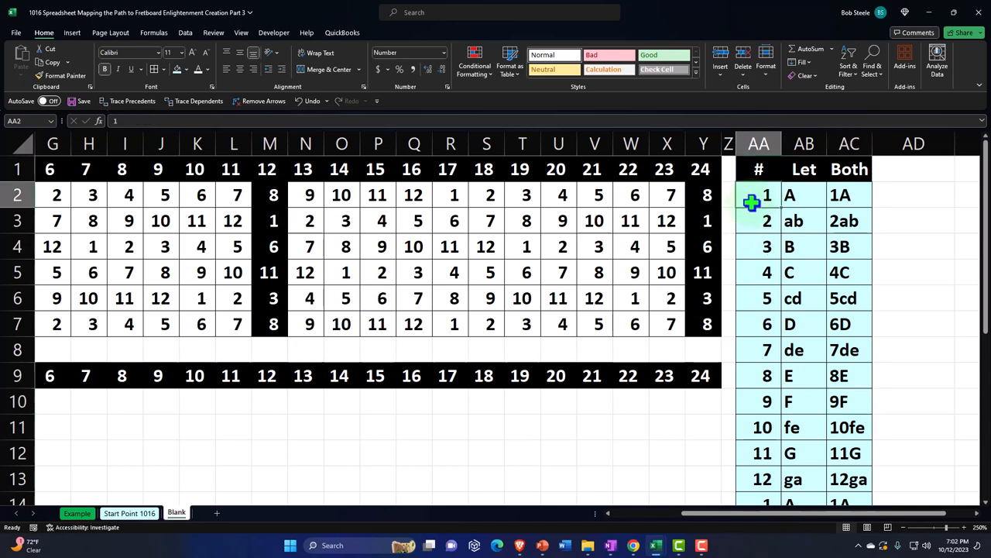
{"action": "left_click", "coordinate": [759, 324]}
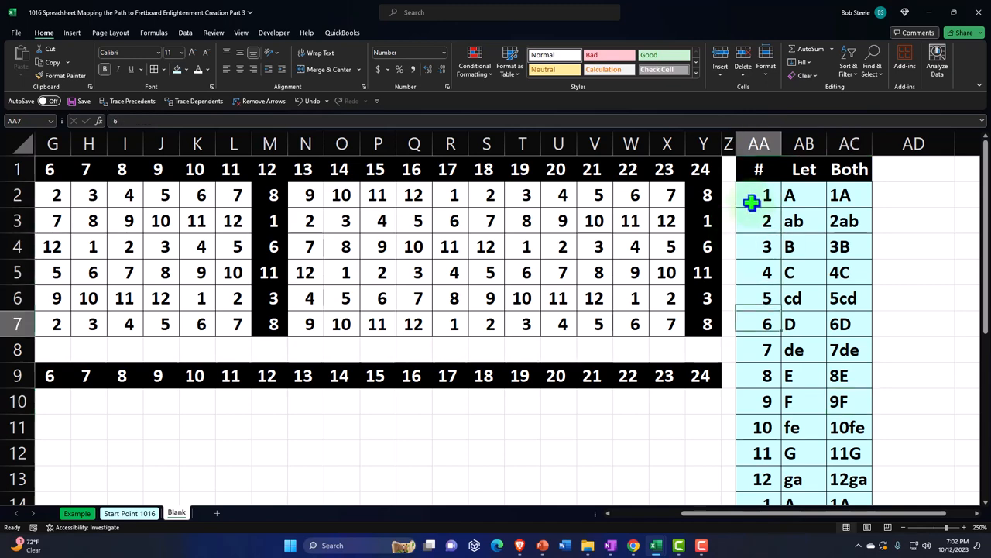
{"action": "left_click", "coordinate": [758, 479]}
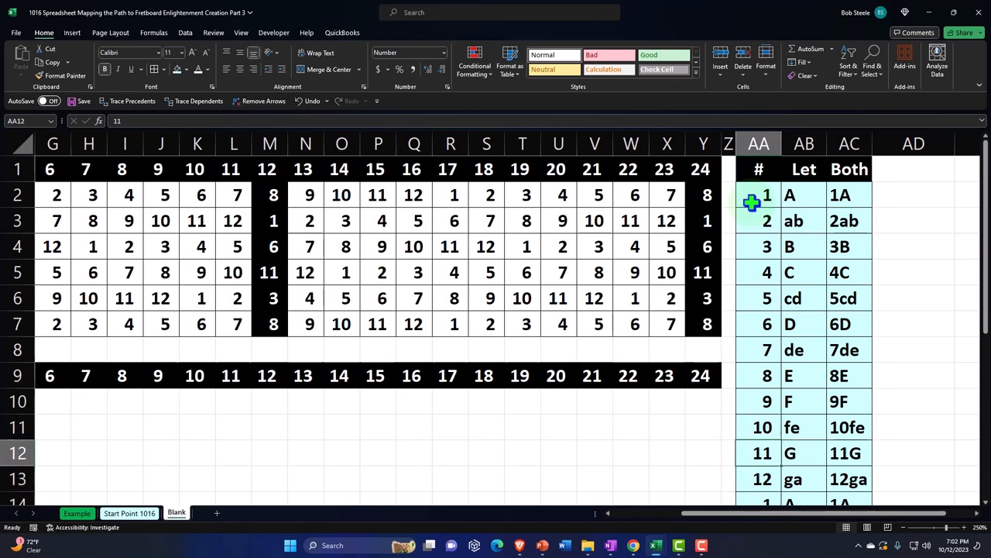
{"action": "left_click", "coordinate": [758, 272]}
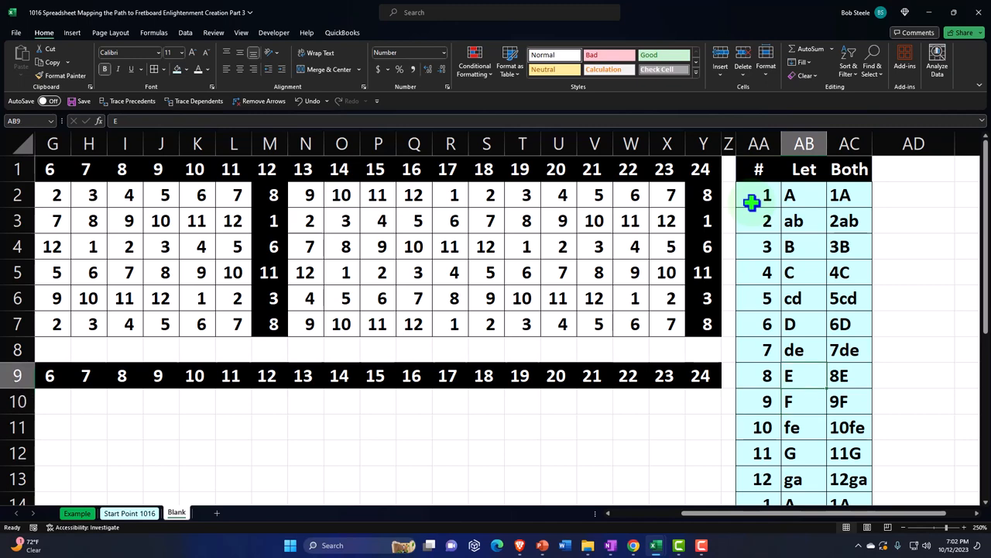
{"action": "left_click", "coordinate": [804, 349]}
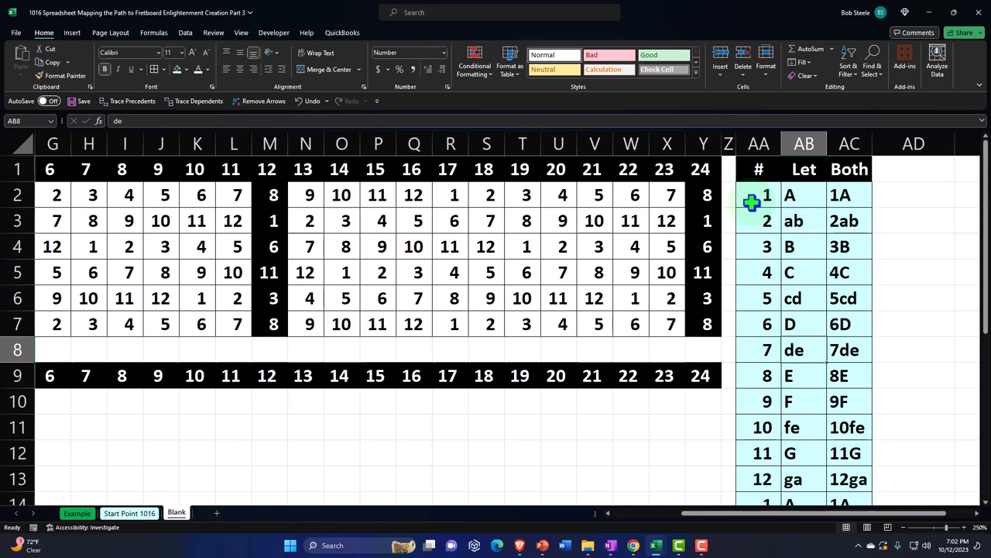
{"action": "scroll", "scroll_direction": "right", "scroll_amount": 3}
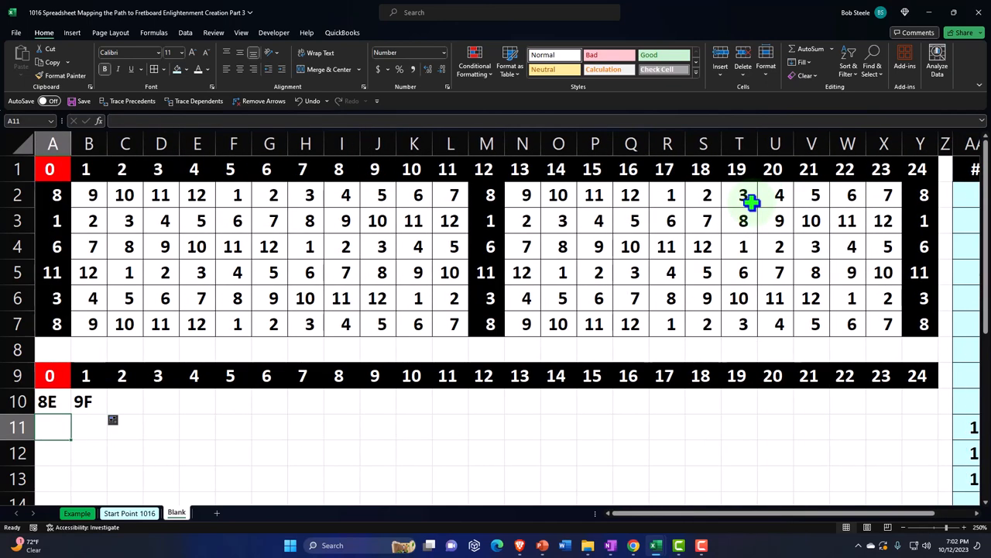
{"action": "left_click", "coordinate": [88, 402]}
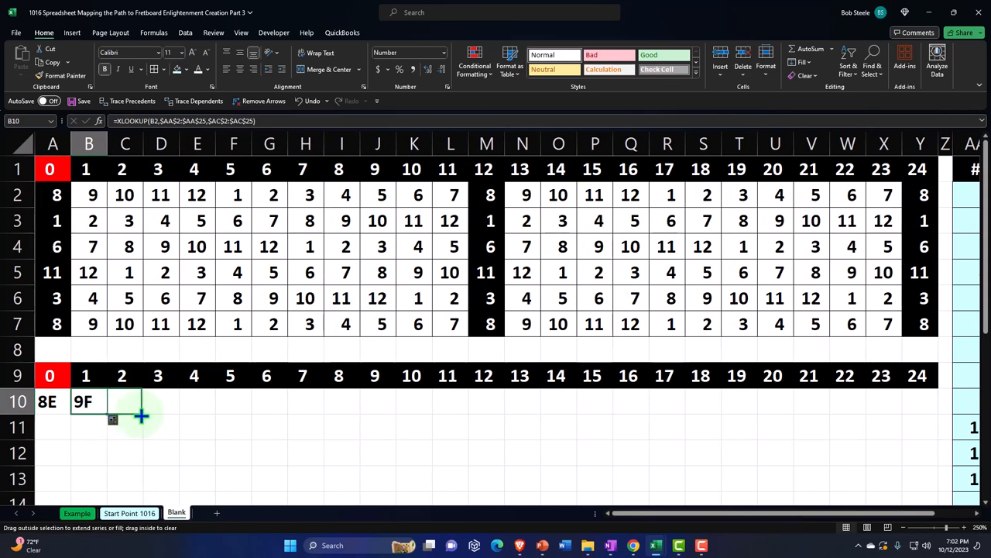
Step: Drag B10's label formula across to Y10, covering frets through 24
{"action": "left_click_drag", "start_coordinate": [142, 416], "coordinate": [919, 401]}
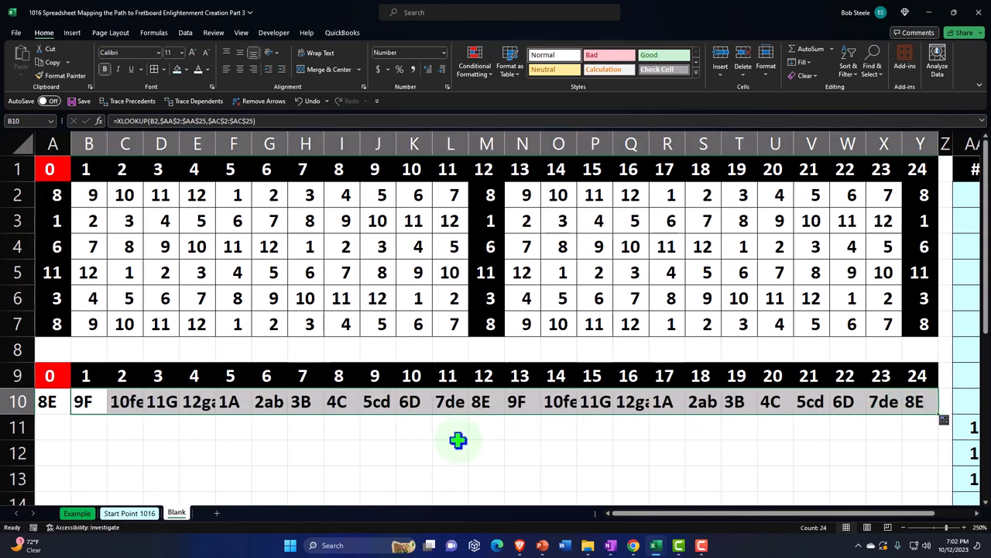
{"action": "mouse_move", "coordinate": [339, 441]}
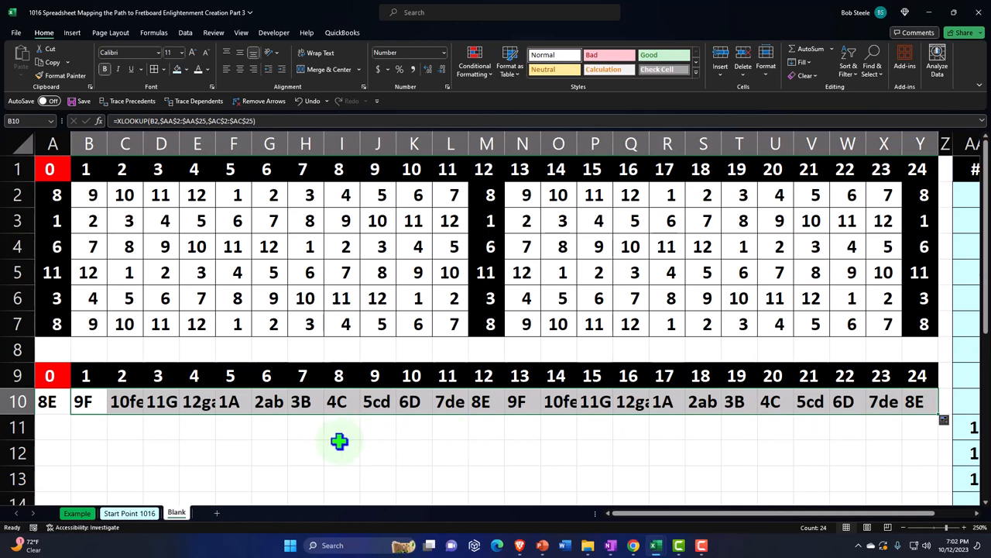
{"action": "left_click", "coordinate": [341, 452]}
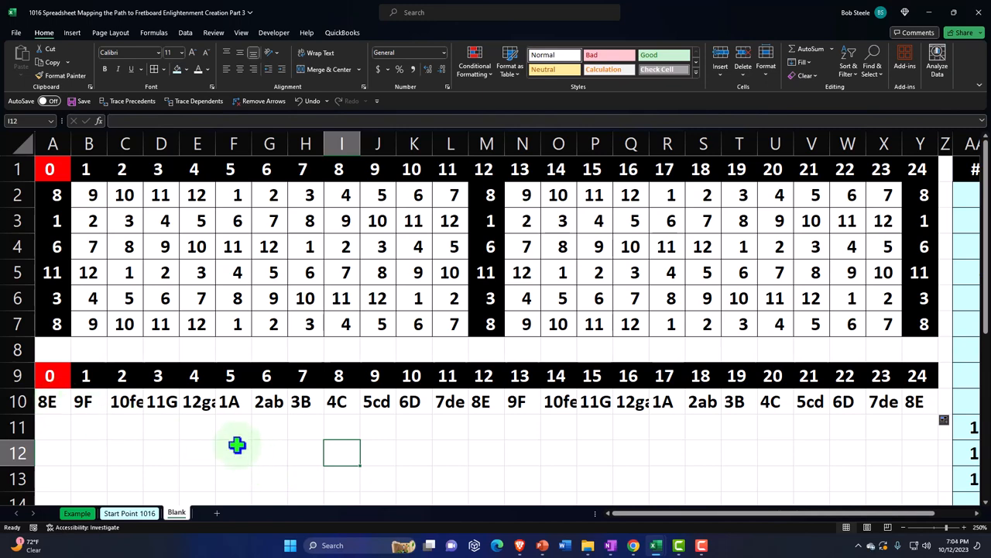
Step: Widen columns A:Y together so labels like 10fe and 12ga fit
{"action": "left_click", "coordinate": [196, 401]}
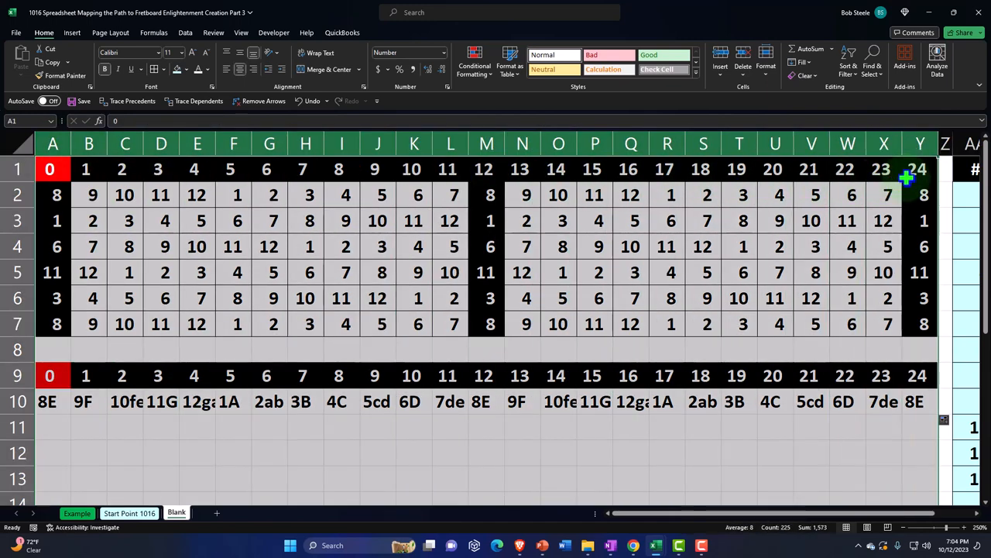
{"action": "mouse_move", "coordinate": [900, 145]}
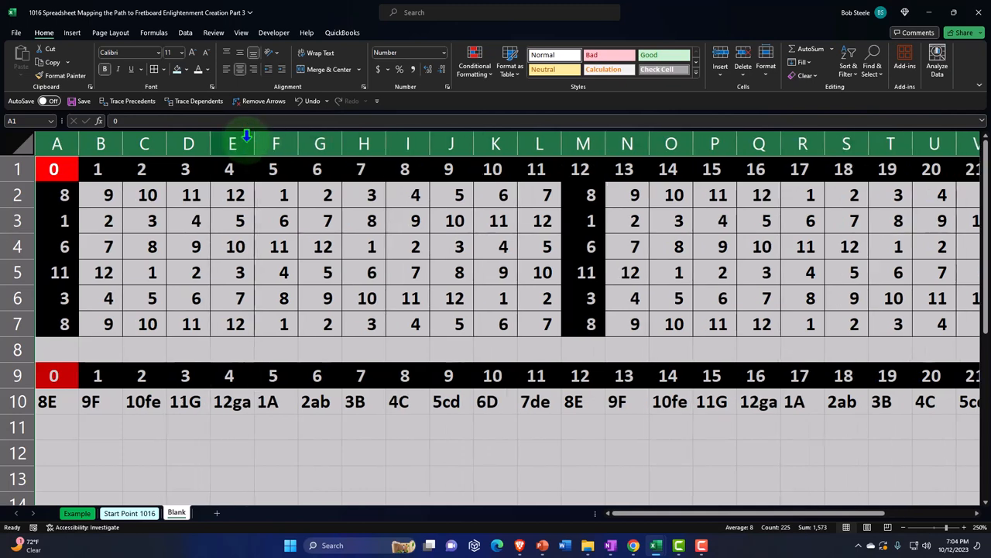
{"action": "left_click", "coordinate": [364, 426]}
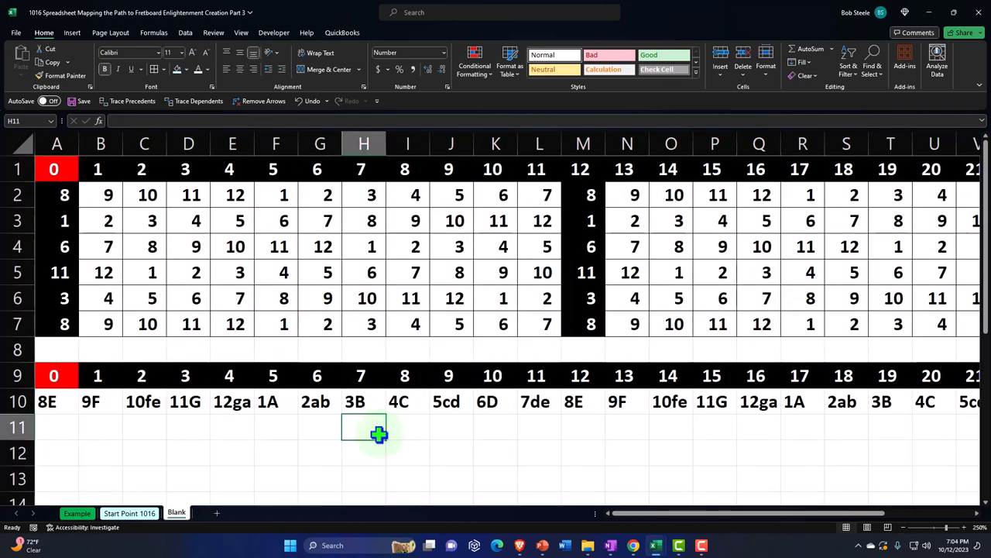
{"action": "scroll", "scroll_direction": "down", "scroll_amount": 3}
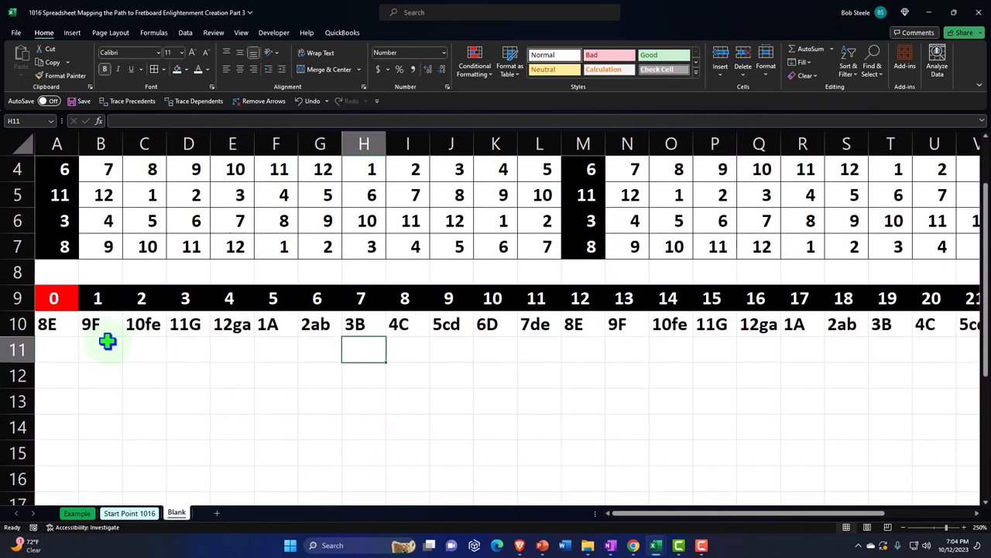
{"action": "left_click", "coordinate": [53, 323]}
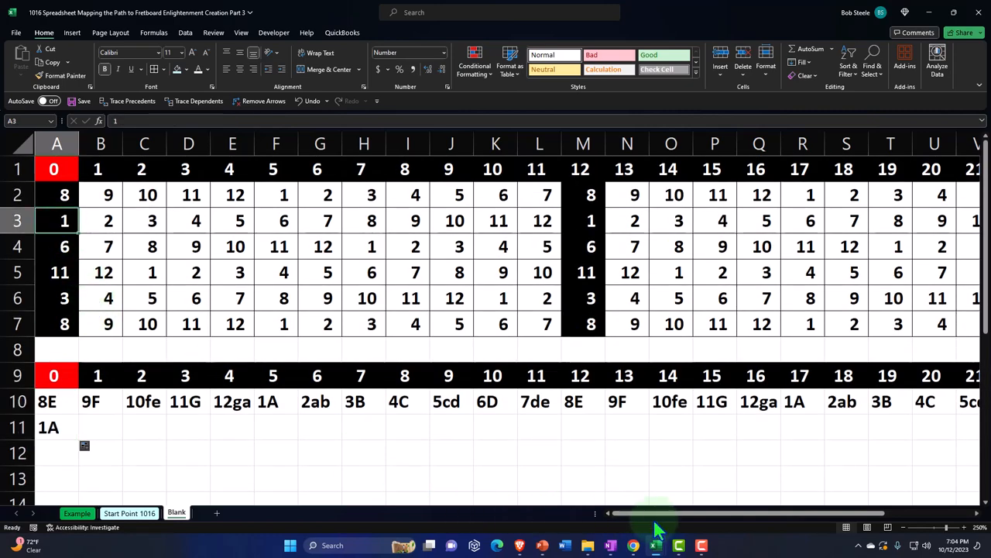
{"action": "scroll", "scroll_direction": "right", "scroll_amount": 3}
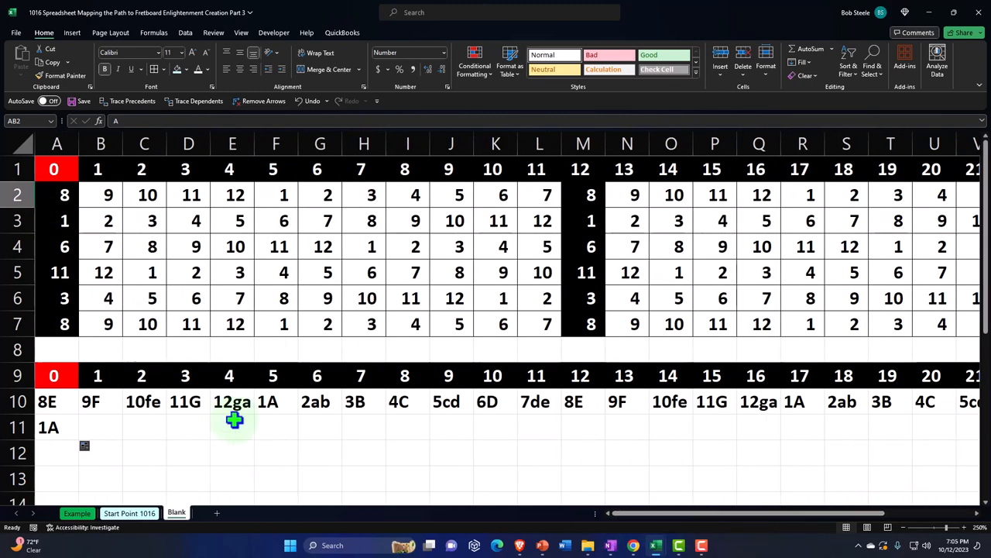
{"action": "left_click", "coordinate": [77, 513]}
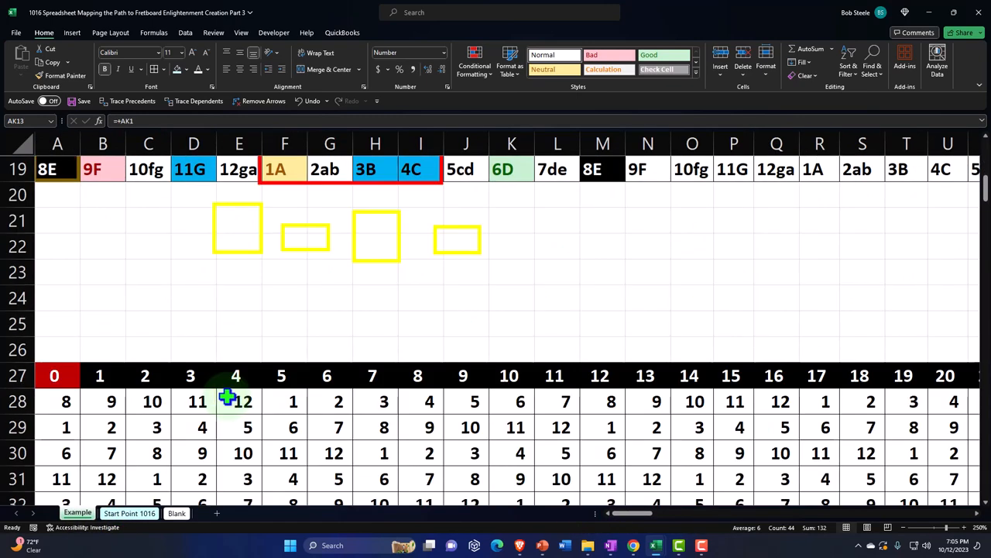
{"action": "left_click", "coordinate": [176, 513]}
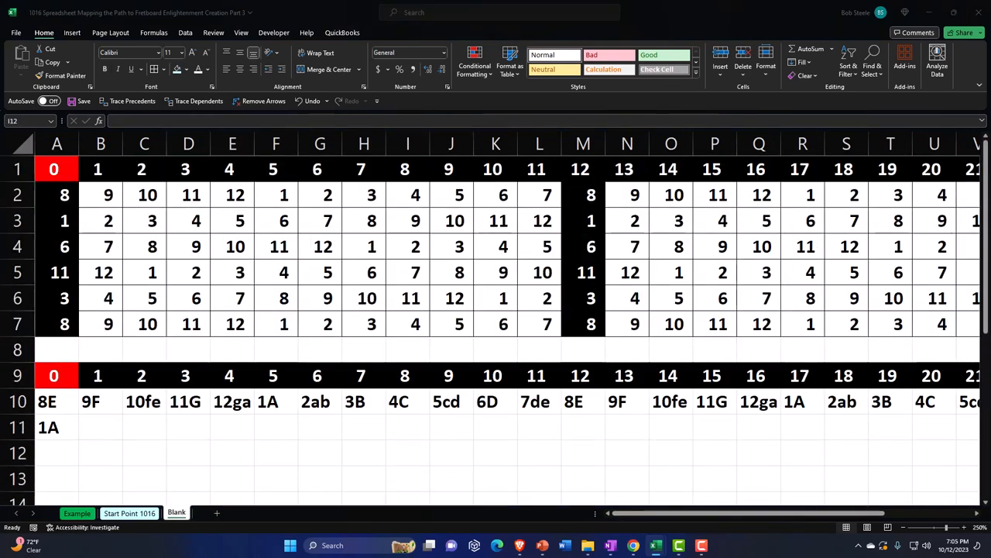
Step: Reposition the front and back-view guitar pictures beside and under the label grid
{"action": "left_click", "coordinate": [586, 473]}
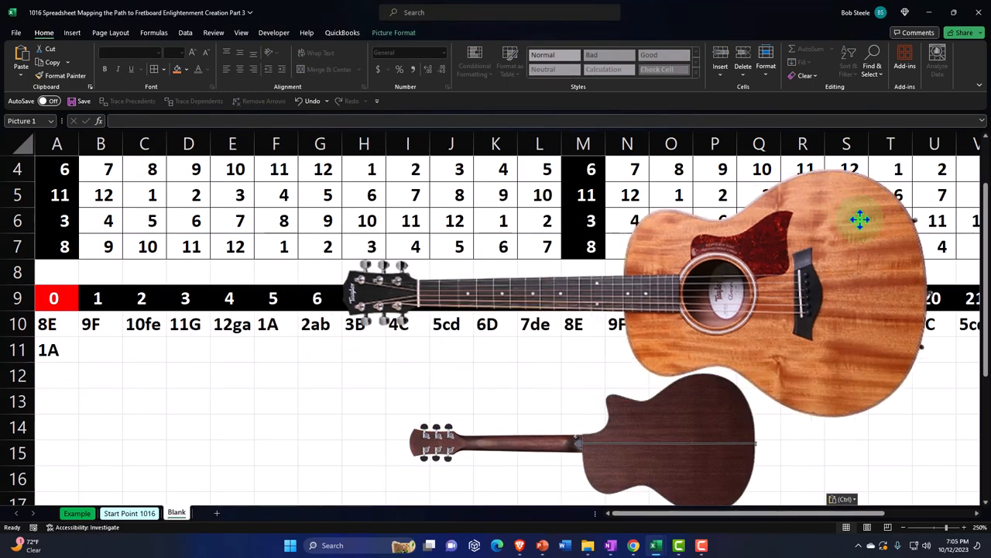
{"action": "left_click_drag", "start_coordinate": [860, 219], "coordinate": [390, 359]}
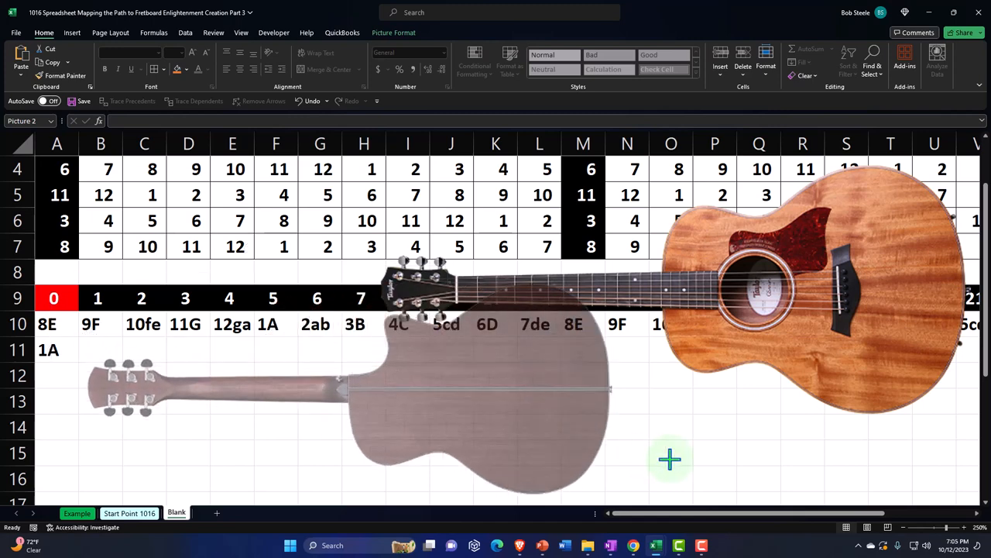
{"action": "left_click_drag", "start_coordinate": [670, 459], "coordinate": [546, 421]}
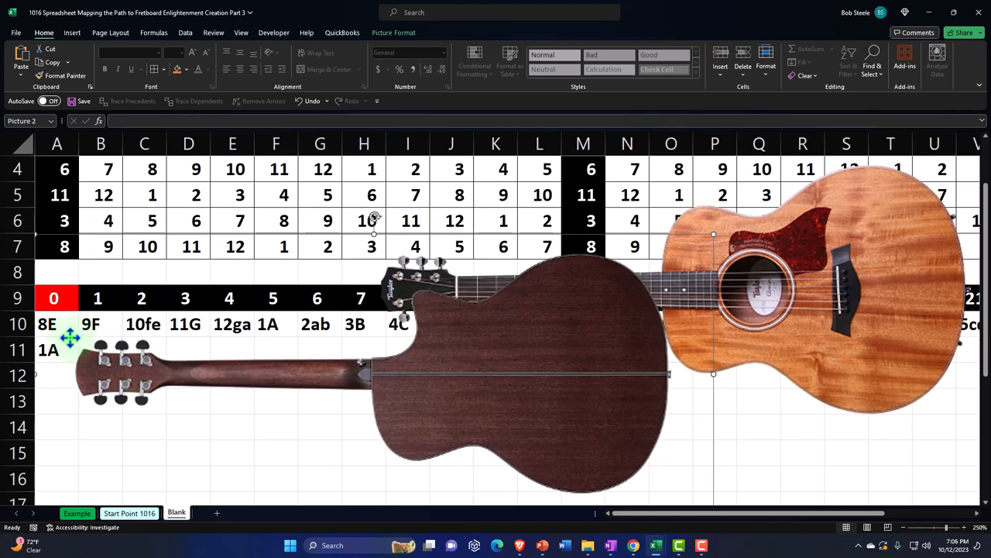
{"action": "mouse_move", "coordinate": [558, 378]}
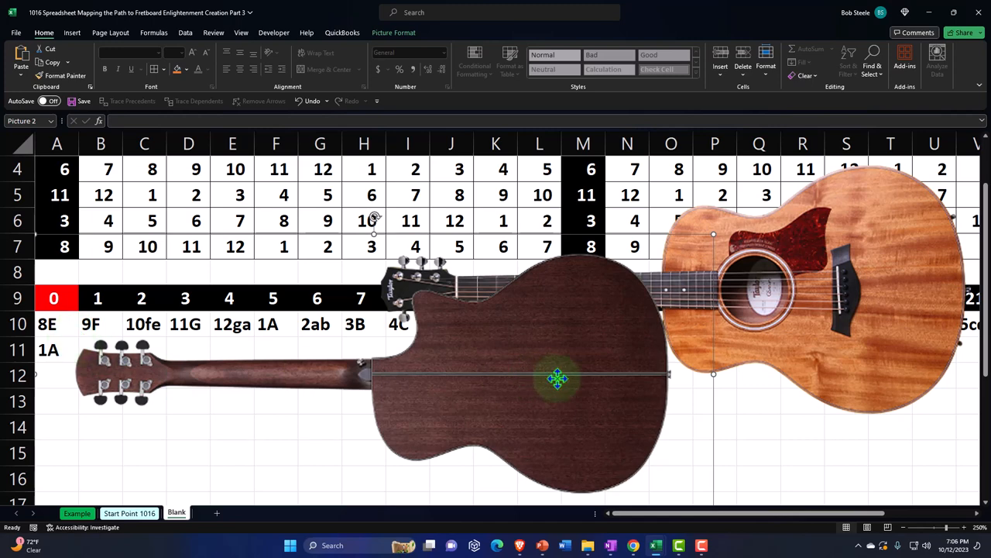
{"action": "left_click_drag", "start_coordinate": [557, 378], "coordinate": [782, 343]}
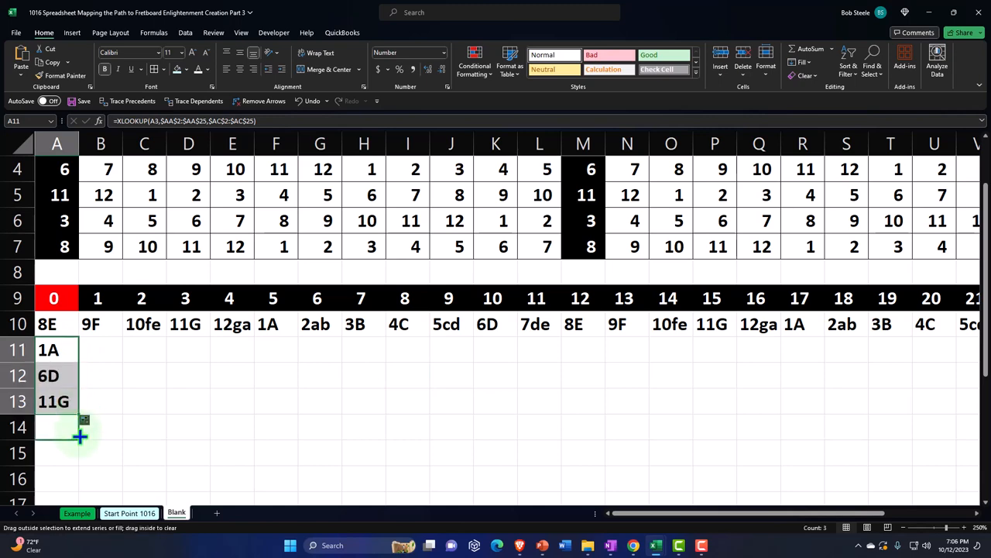
Step: Copy the label formula from A11 down through row 15, then scroll across the grid
{"action": "left_click_drag", "start_coordinate": [83, 401], "coordinate": [83, 427]}
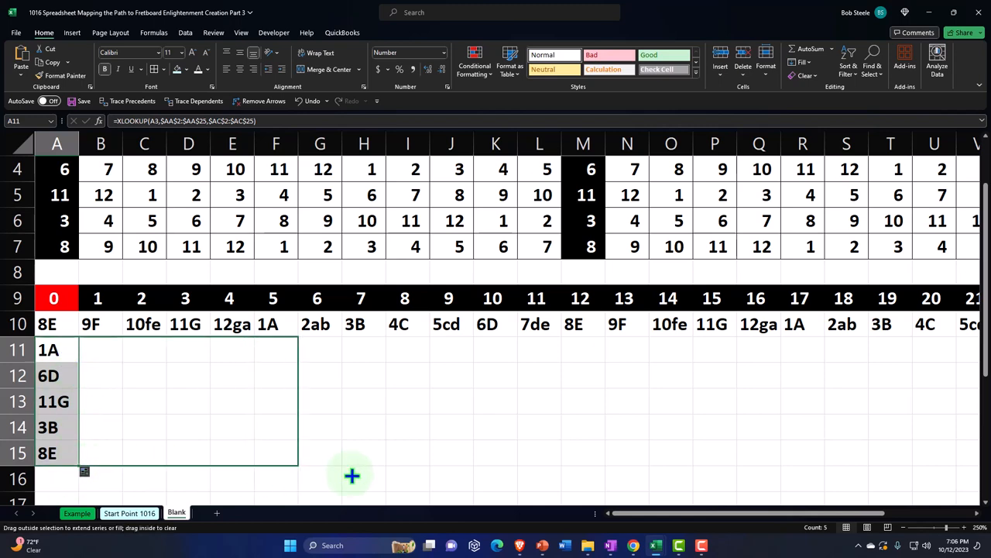
{"action": "scroll", "scroll_direction": "right", "scroll_amount": 3}
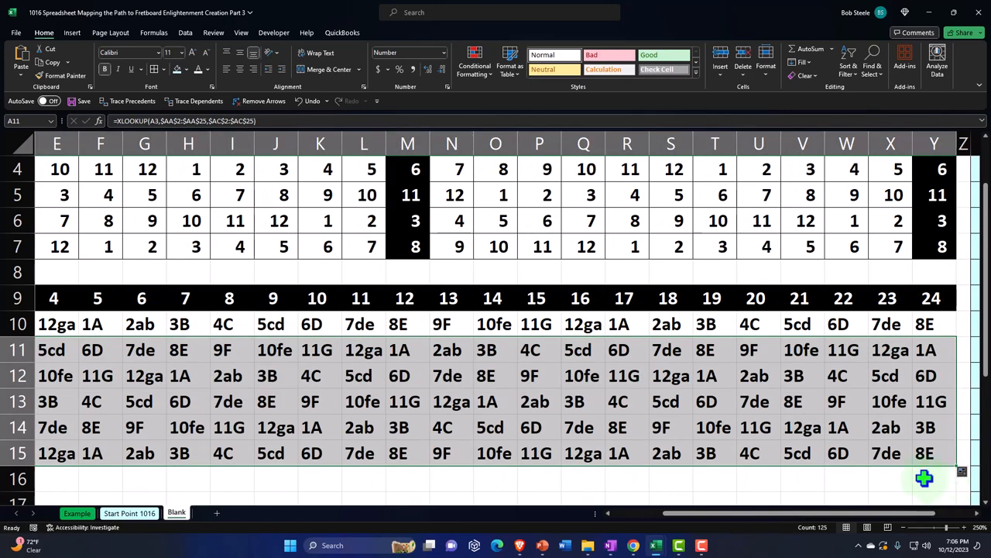
{"action": "scroll", "scroll_direction": "right", "scroll_amount": 3}
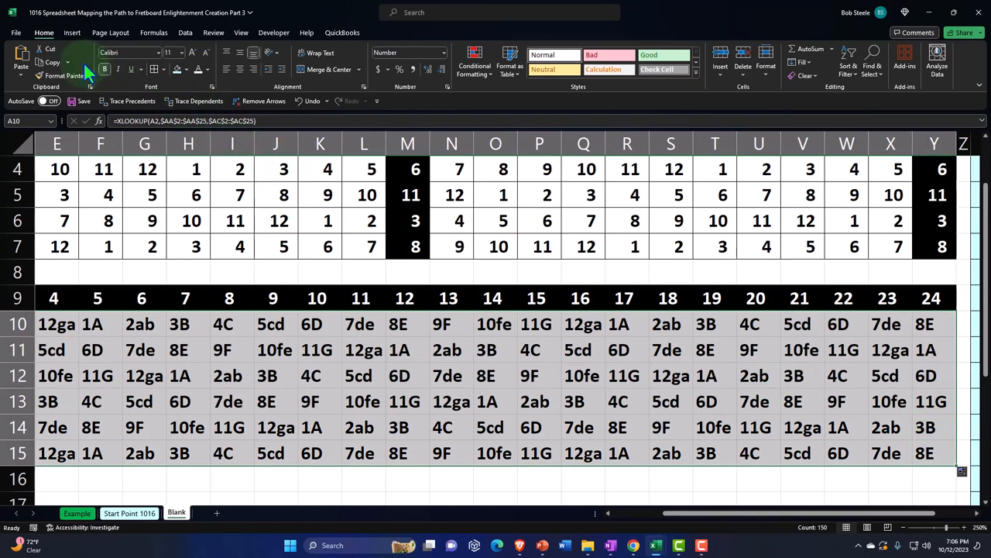
{"action": "mouse_move", "coordinate": [159, 97]}
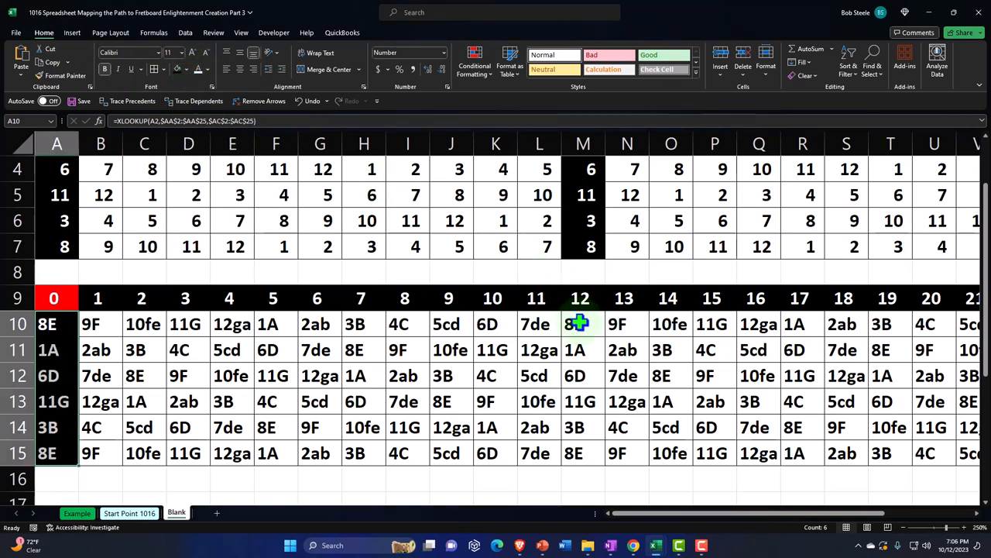
Step: Format-paint the open-string column's black styling, then inspect fret labels and the fret 5 formula
{"action": "left_click", "coordinate": [583, 323]}
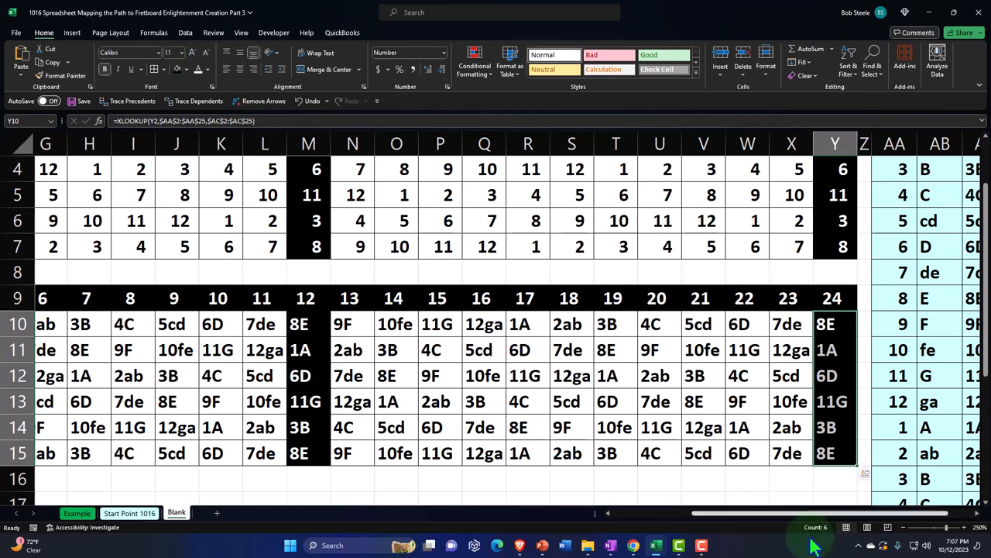
{"action": "scroll", "scroll_direction": "left", "scroll_amount": 3}
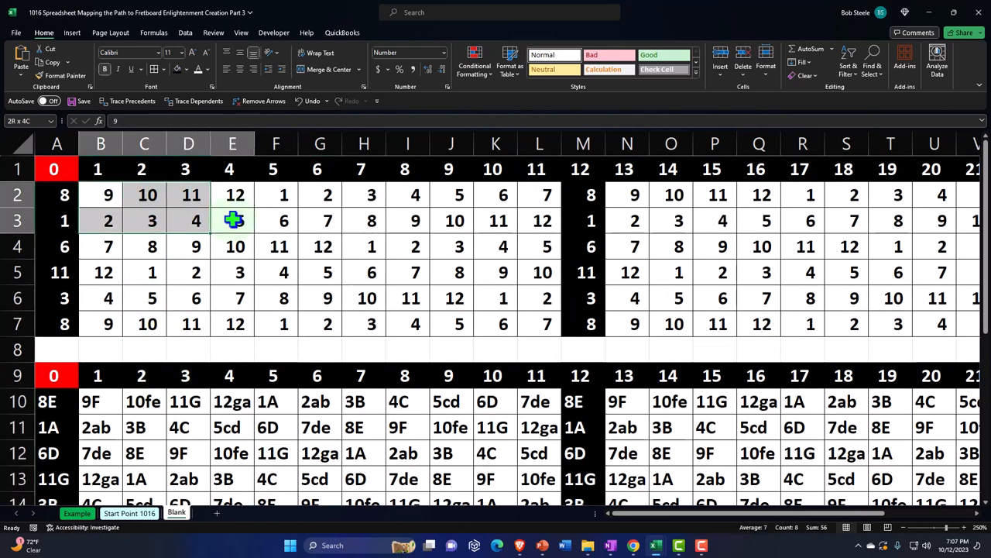
{"action": "left_click_drag", "start_coordinate": [232, 220], "coordinate": [540, 324]}
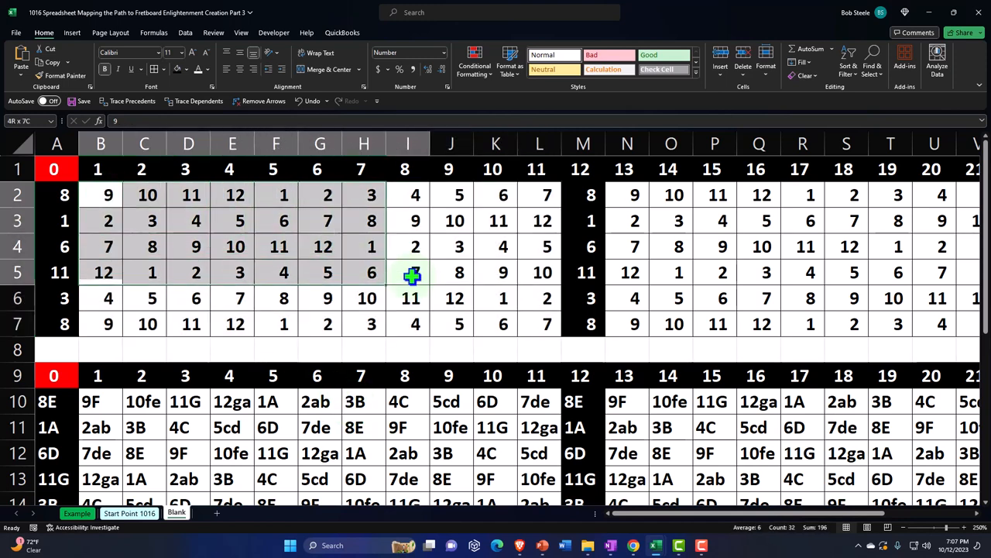
{"action": "left_click_drag", "start_coordinate": [412, 272], "coordinate": [525, 324]}
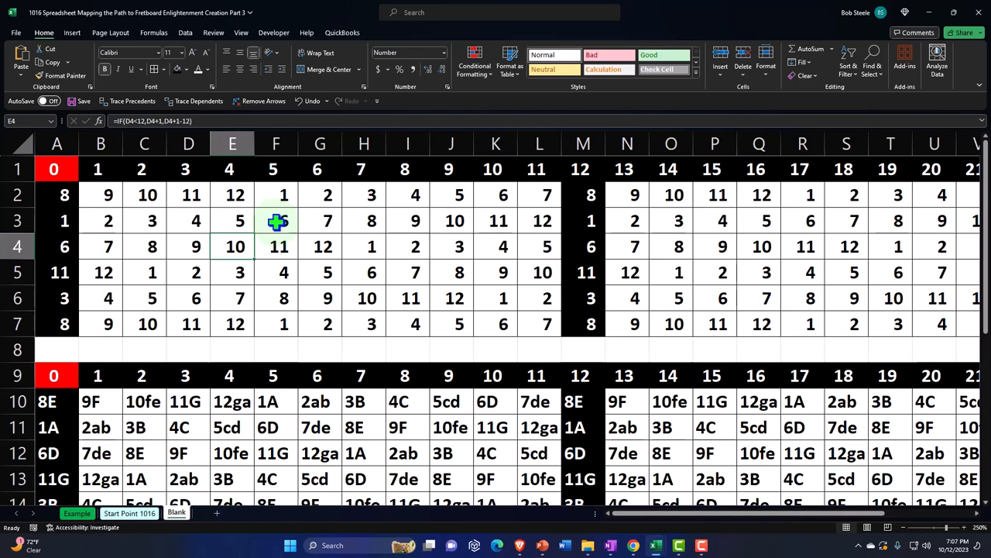
{"action": "scroll", "scroll_direction": "down", "scroll_amount": 3}
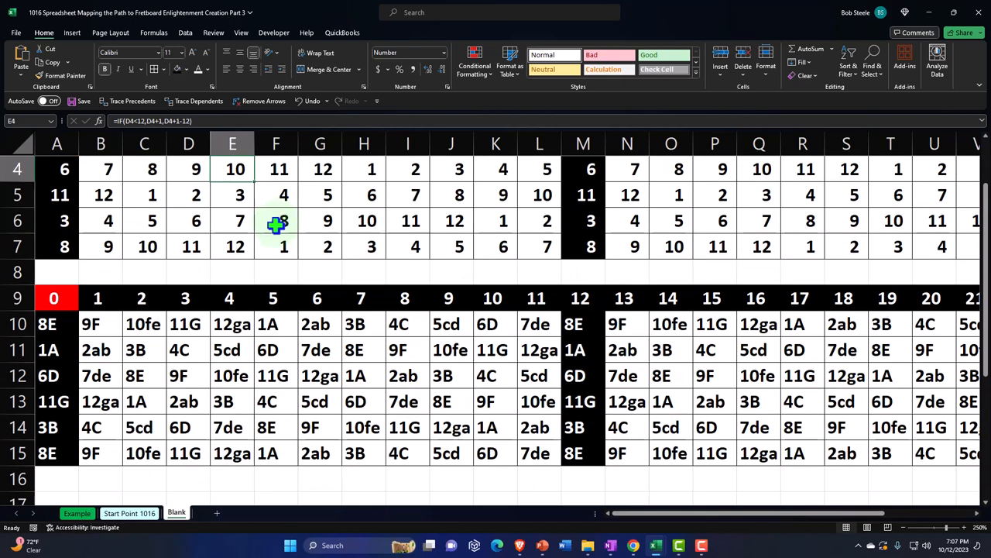
{"action": "left_click", "coordinate": [275, 324]}
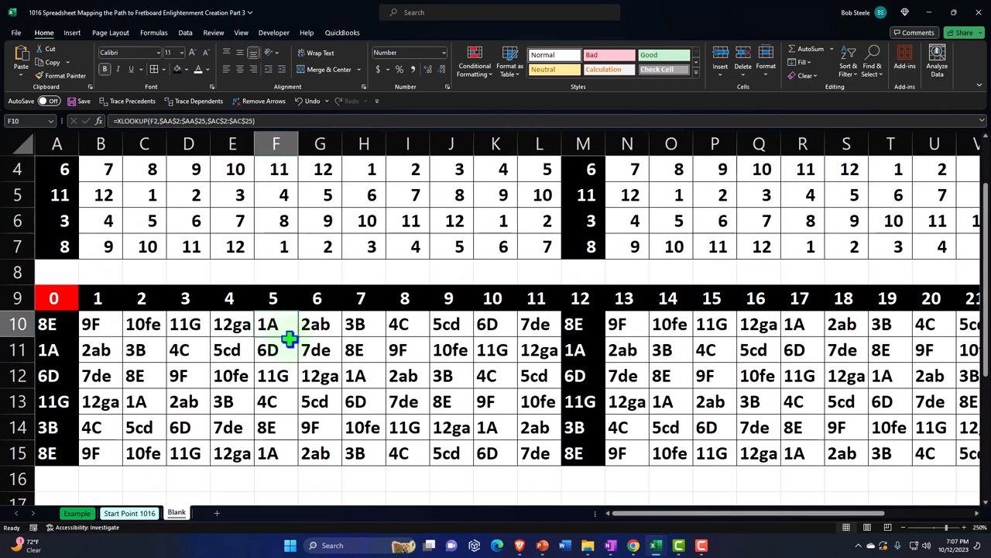
{"action": "mouse_move", "coordinate": [299, 349]}
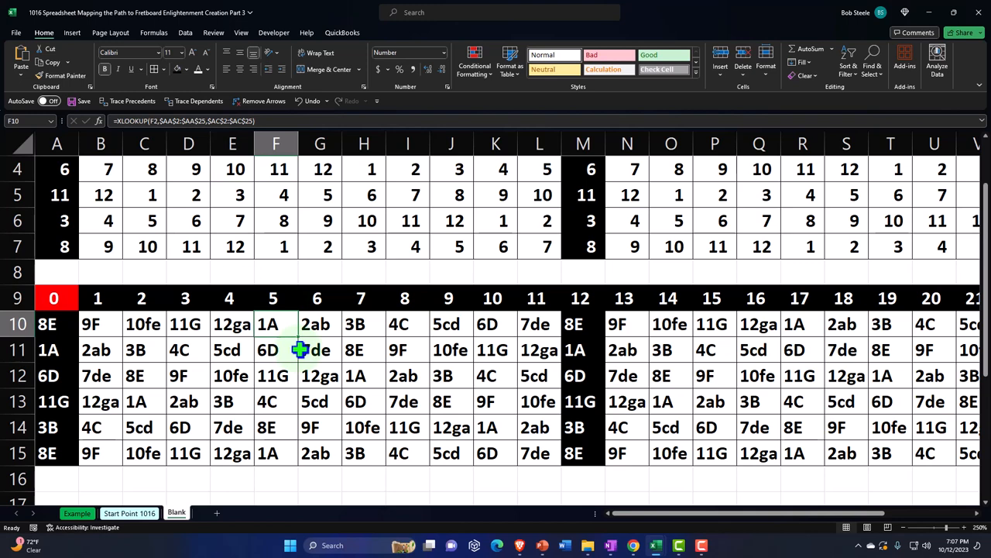
{"action": "mouse_move", "coordinate": [308, 350]}
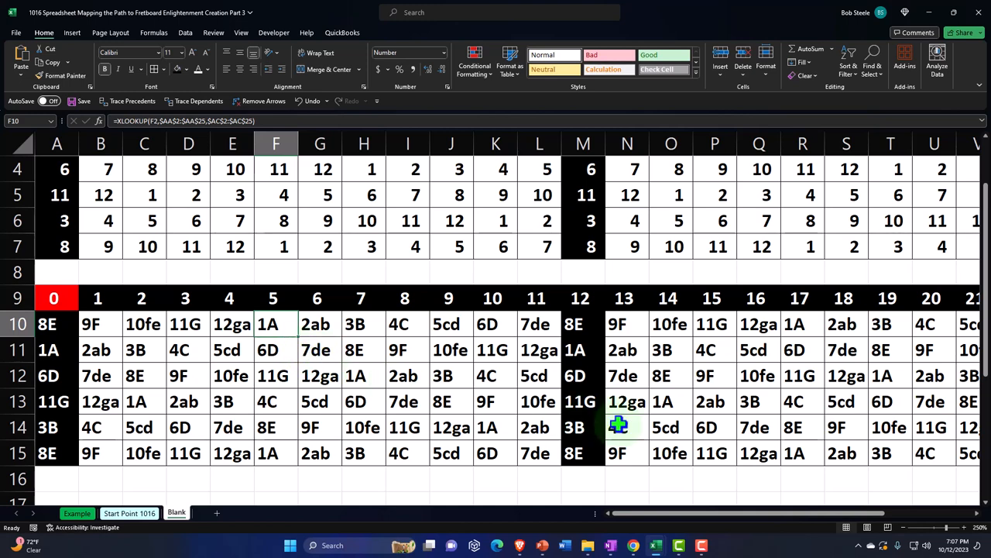
{"action": "mouse_move", "coordinate": [558, 401]}
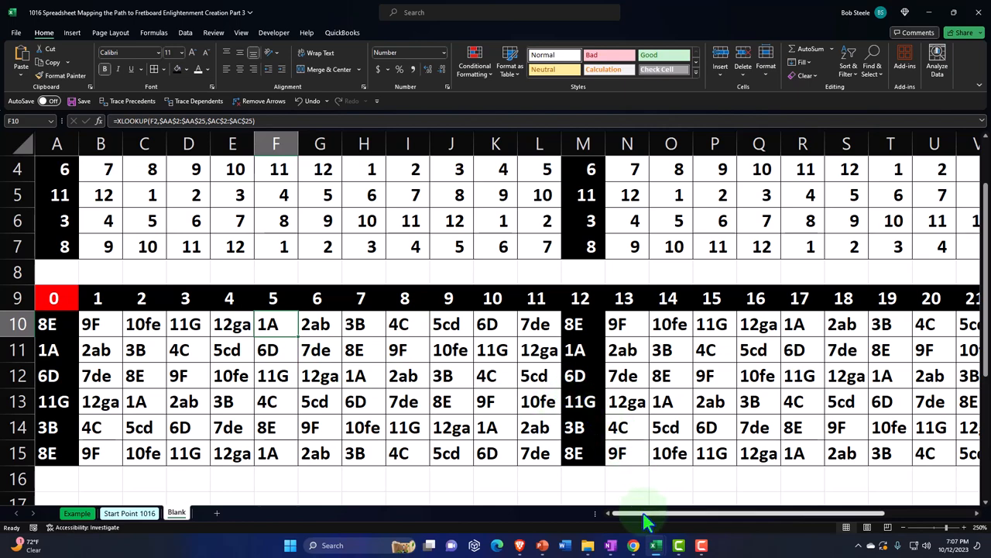
Step: Scroll across the Example sheet's colour-coded fretboard and inspect an interval value in its note table
{"action": "left_click_drag", "start_coordinate": [647, 513], "coordinate": [891, 513]}
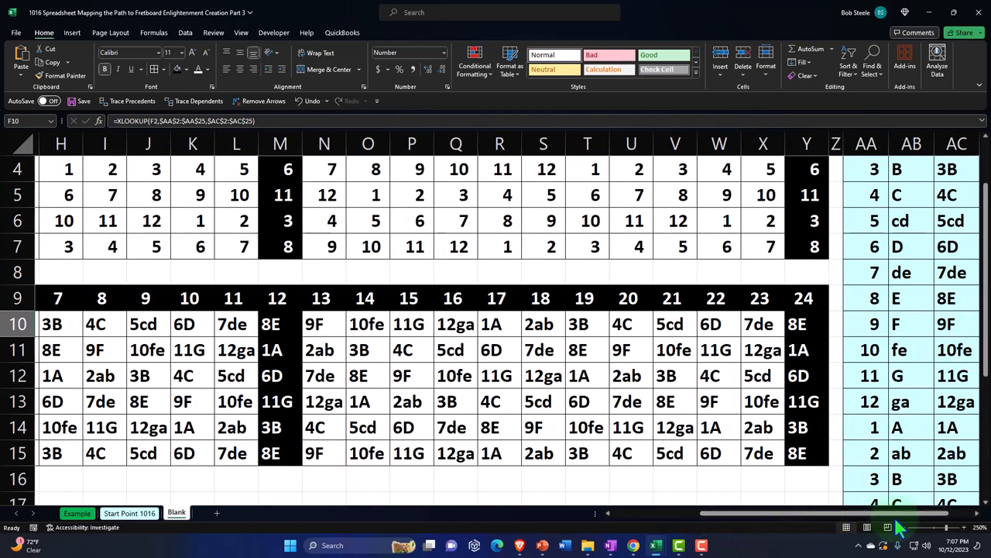
{"action": "scroll", "scroll_direction": "right", "scroll_amount": 3}
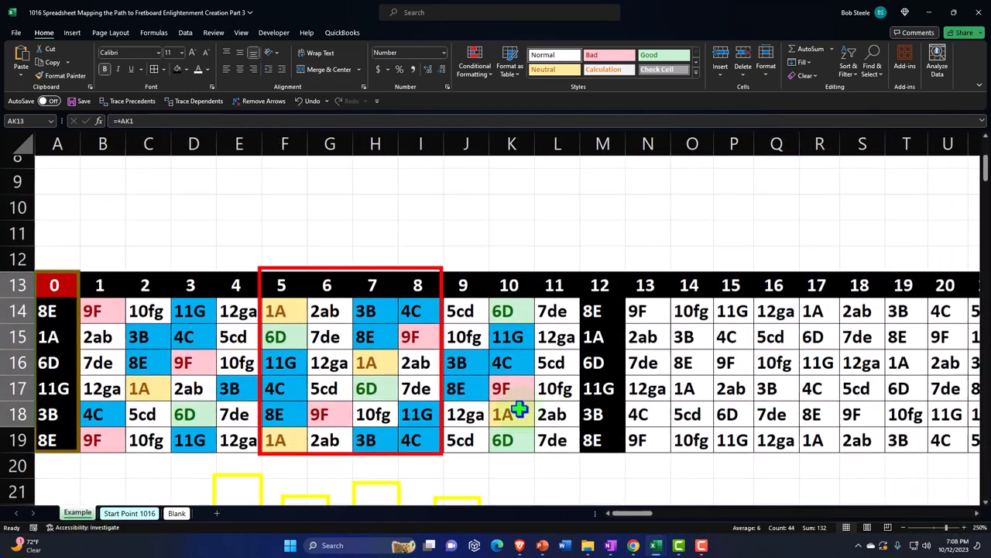
{"action": "left_click_drag", "start_coordinate": [635, 512], "coordinate": [701, 513]}
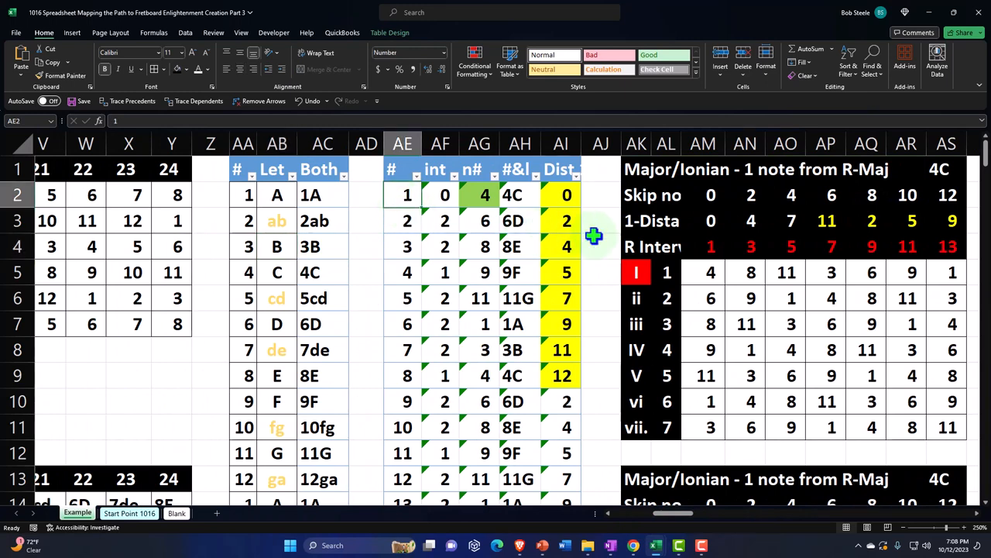
{"action": "mouse_move", "coordinate": [320, 235]}
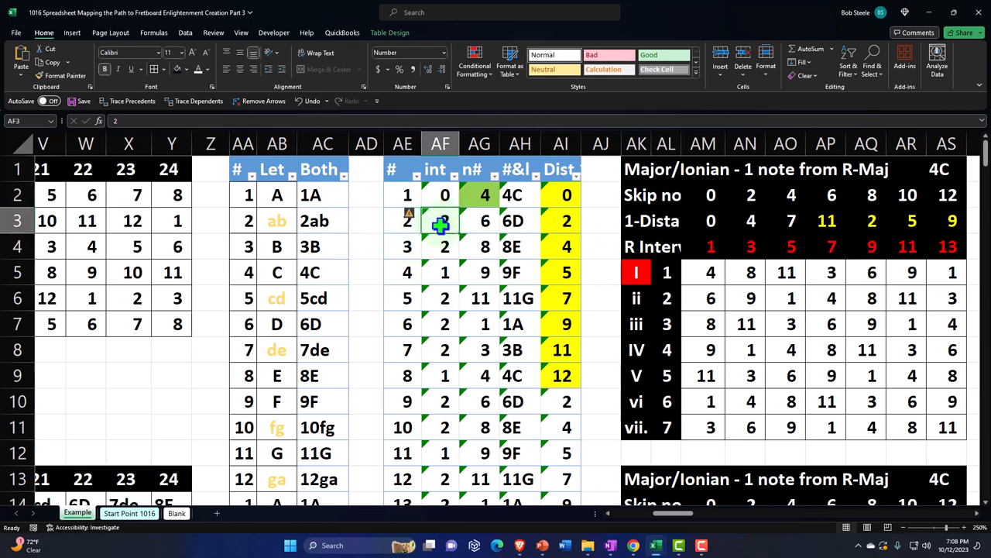
{"action": "left_click", "coordinate": [710, 221]}
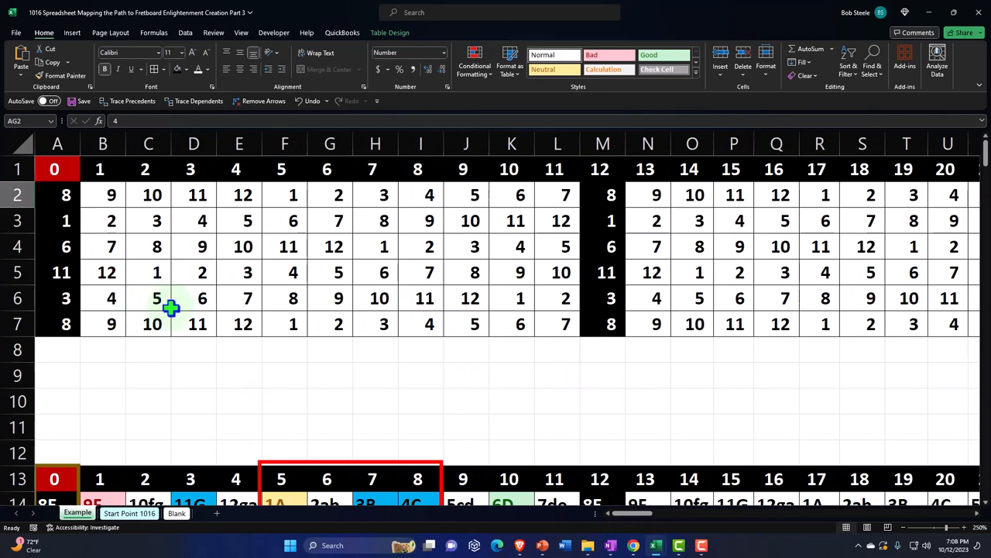
{"action": "scroll", "scroll_direction": "right", "scroll_amount": 3}
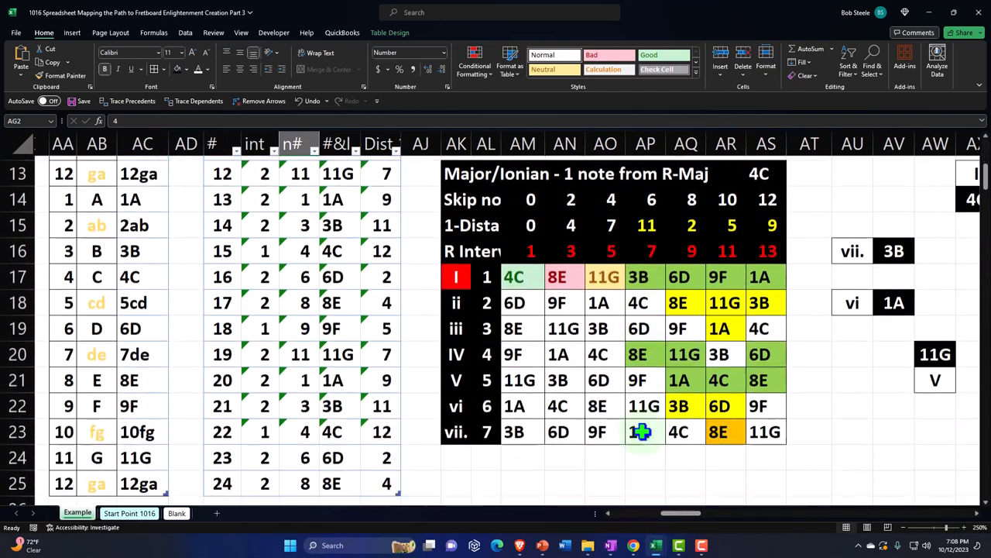
{"action": "scroll", "scroll_direction": "left", "scroll_amount": 3}
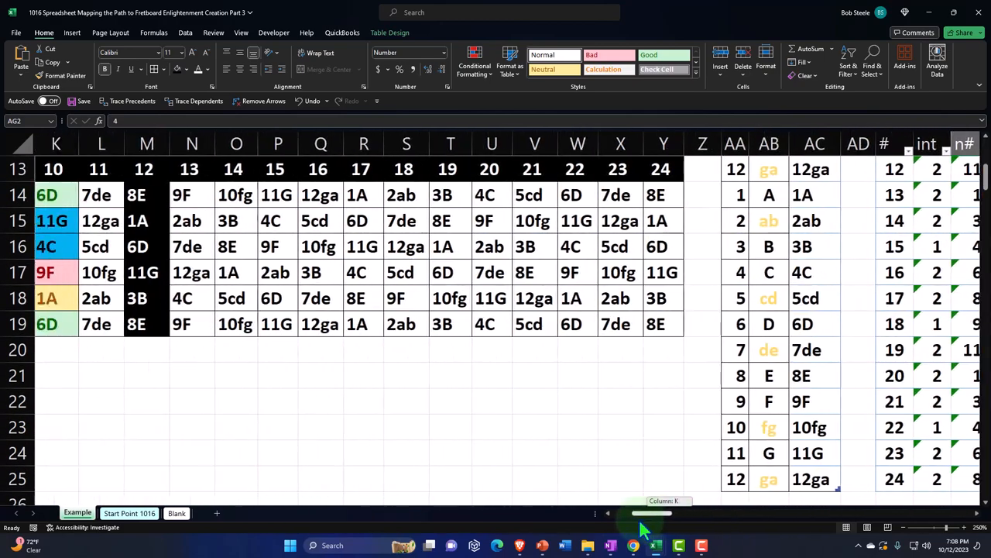